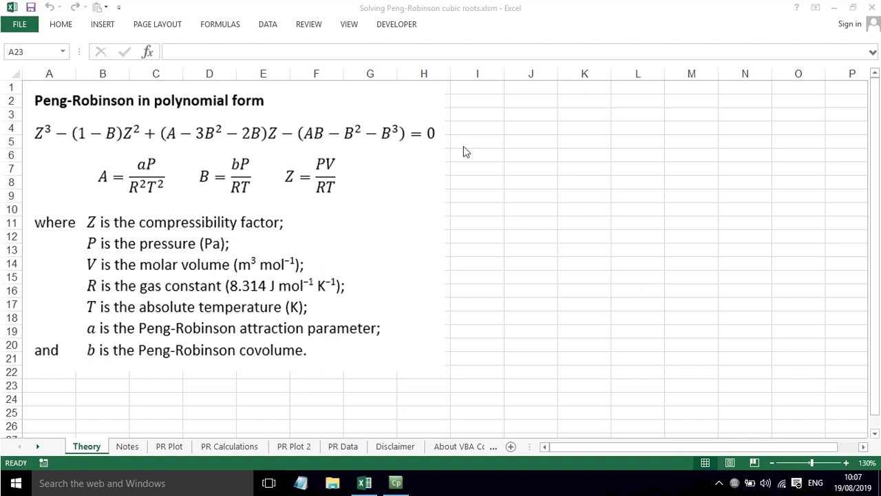
mouse_move(185, 110)
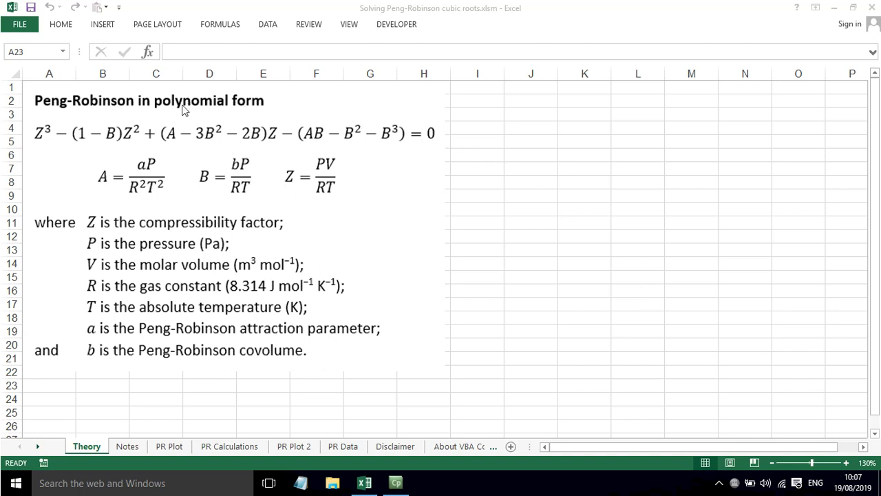
mouse_move(87, 162)
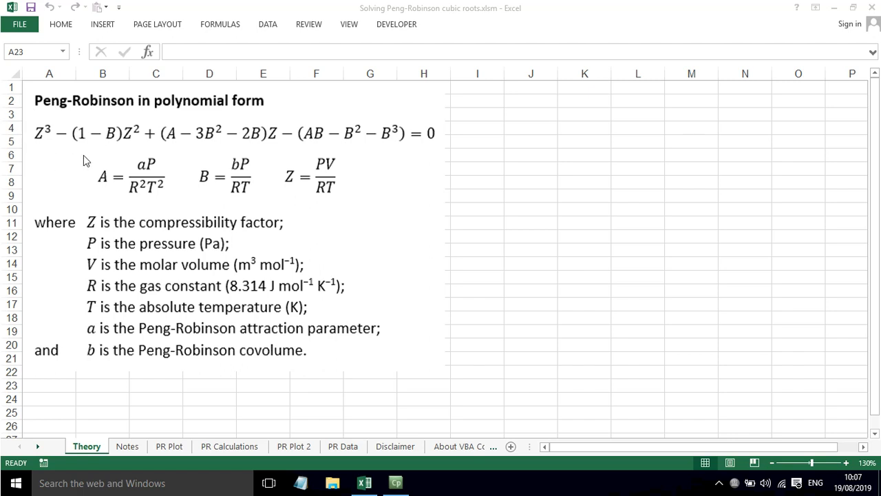
mouse_move(422, 132)
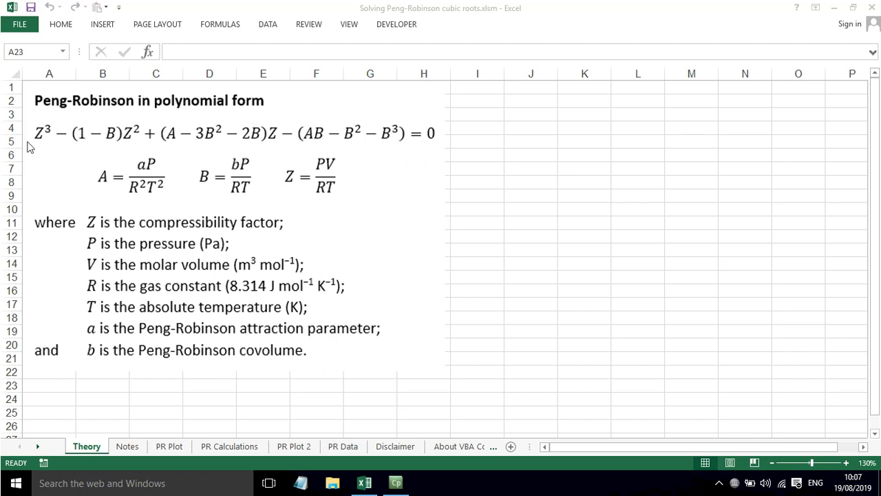
mouse_move(47, 129)
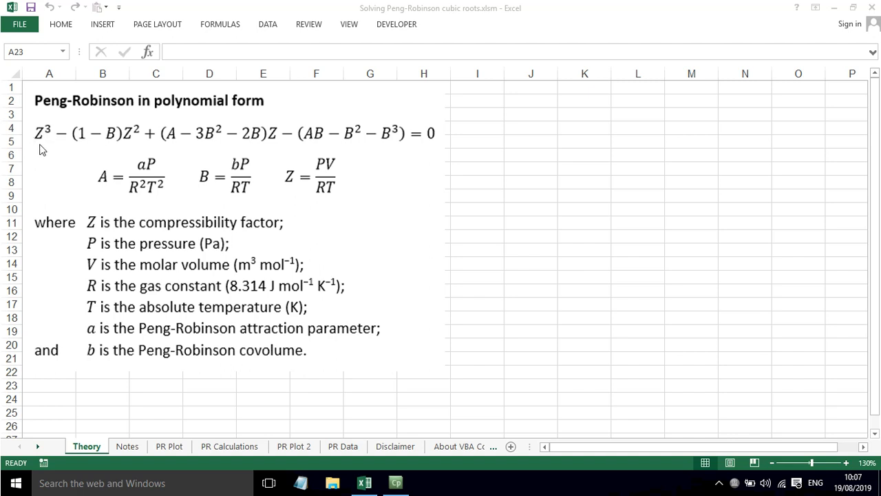
mouse_move(47, 148)
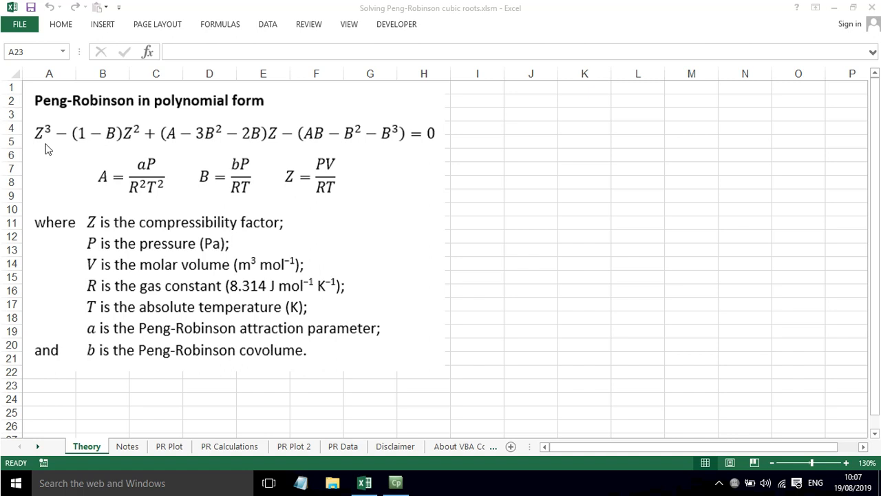
mouse_move(46, 148)
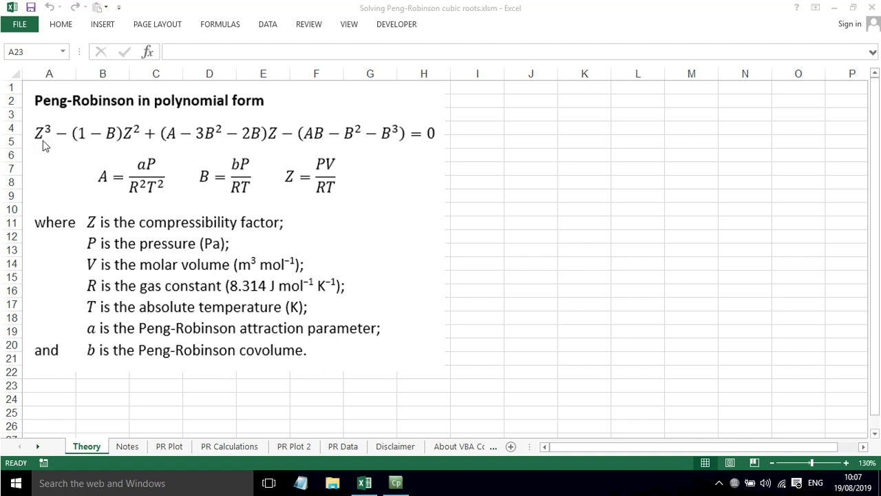
mouse_move(121, 142)
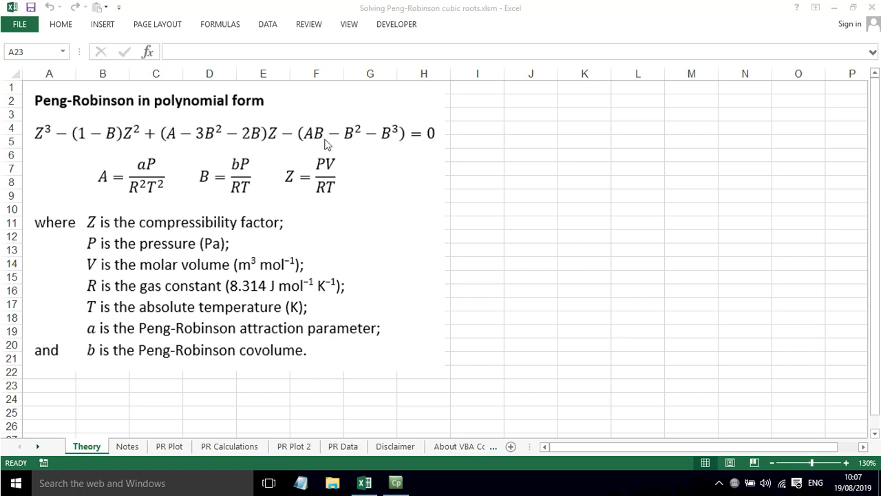
mouse_move(107, 172)
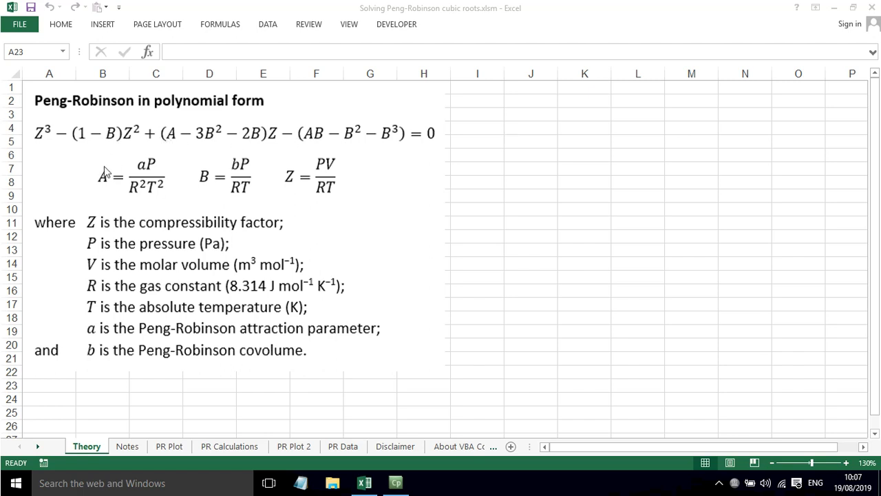
mouse_move(105, 162)
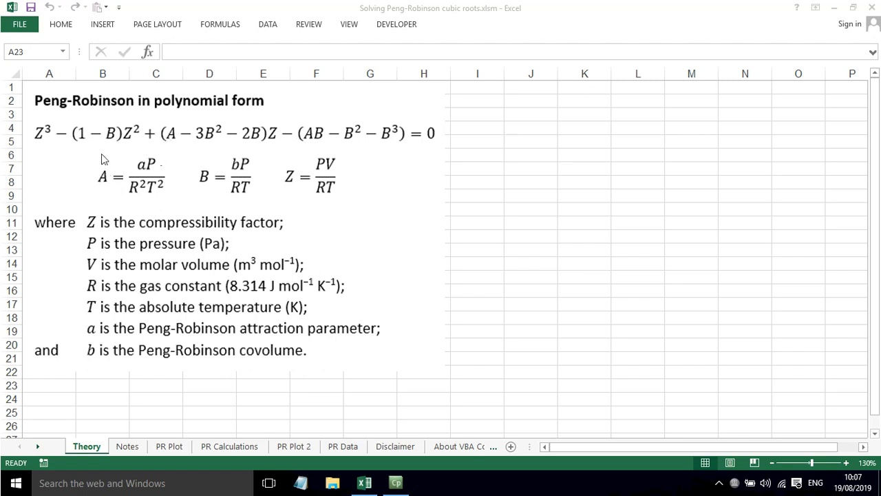
mouse_move(143, 173)
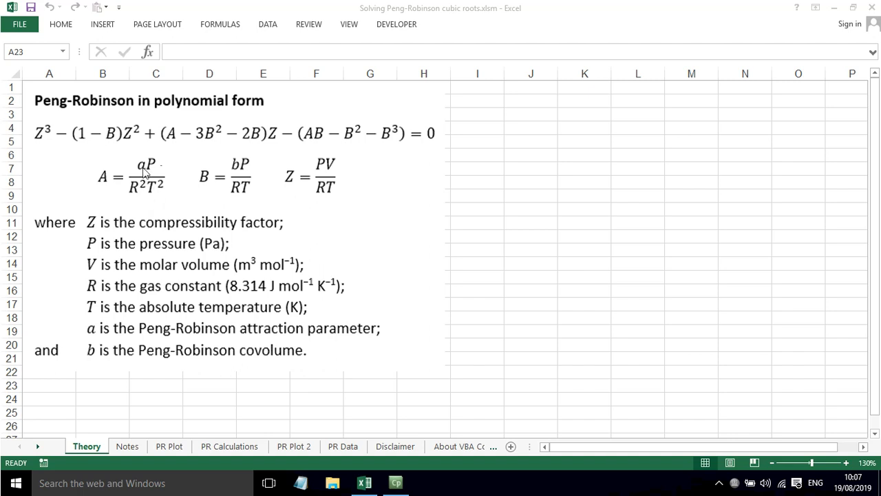
mouse_move(135, 238)
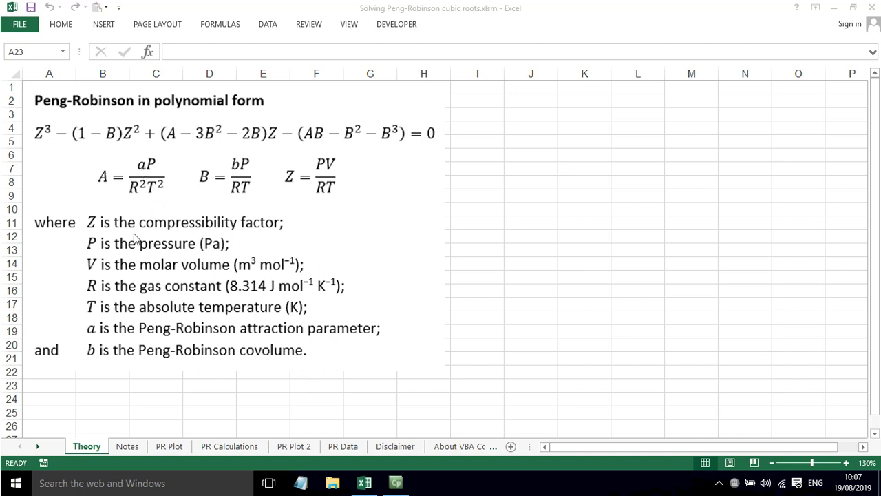
mouse_move(328, 336)
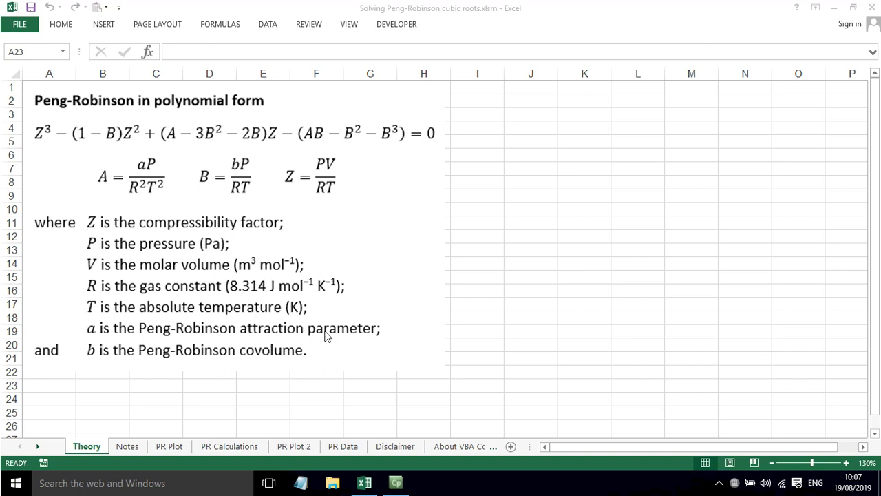
mouse_move(350, 336)
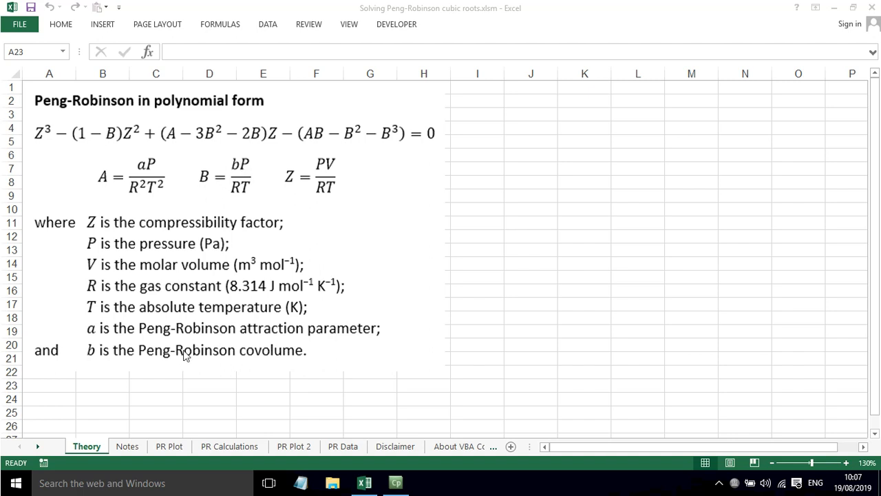
mouse_move(289, 358)
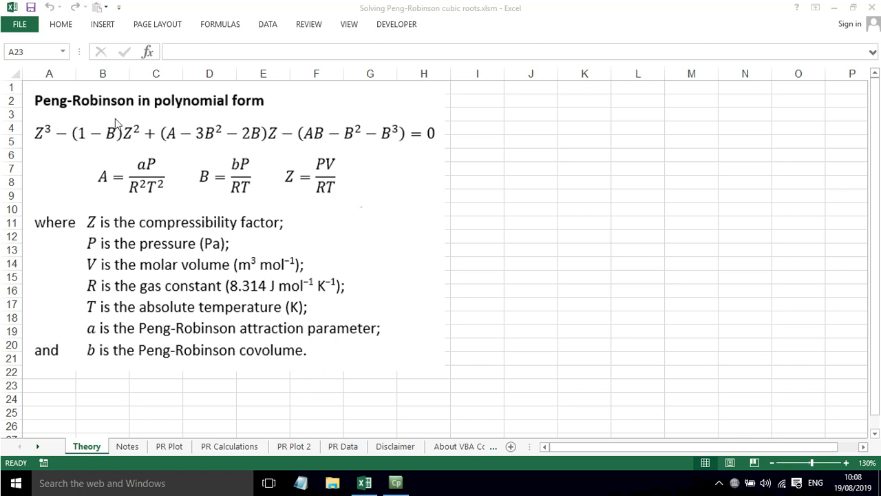
mouse_move(402, 166)
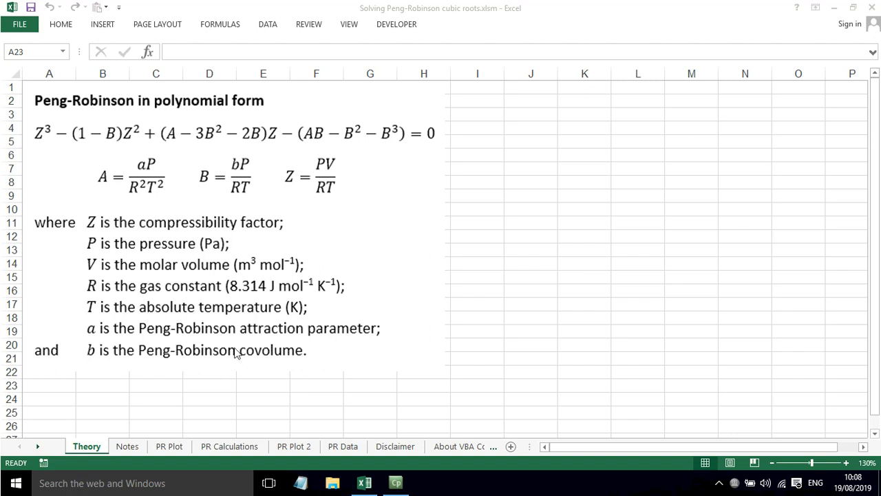
Step: Switch to the Notes sheet explaining the compressibility factor Z
left_click(50, 386)
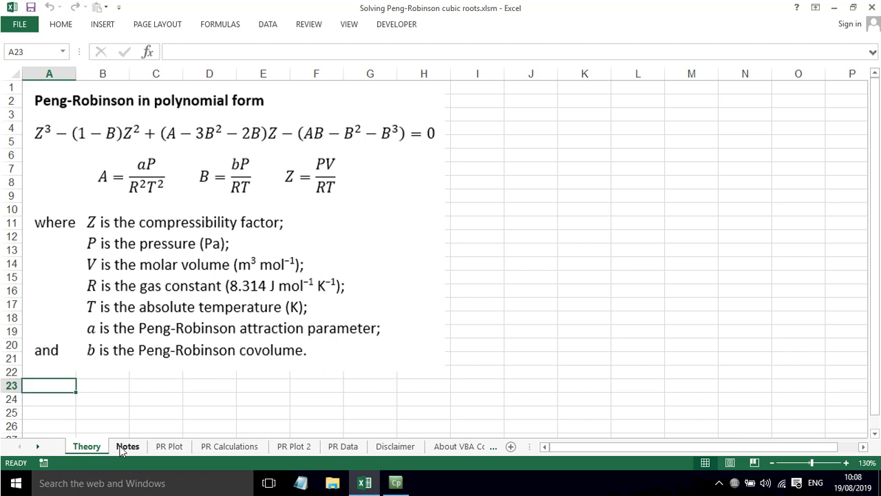
left_click(127, 446)
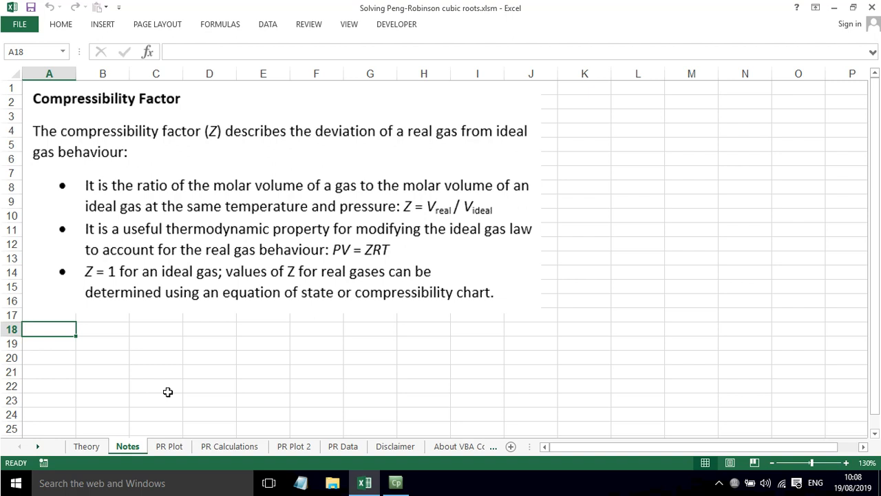
mouse_move(237, 318)
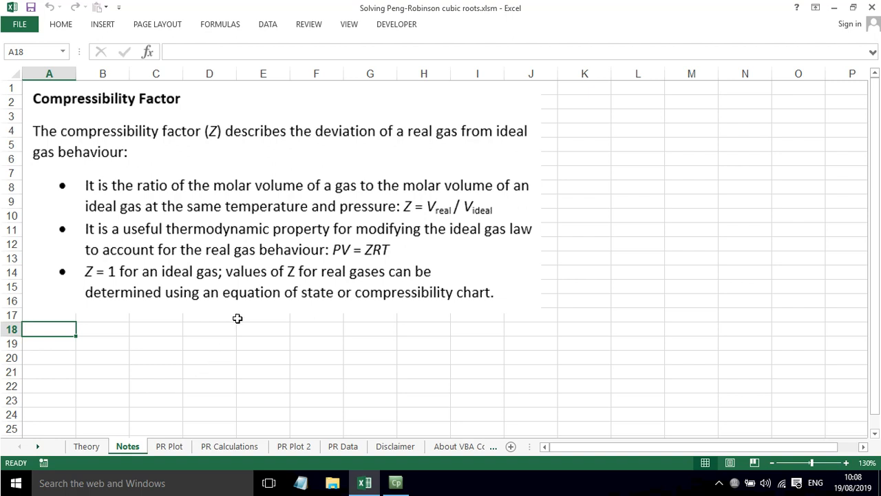
mouse_move(302, 268)
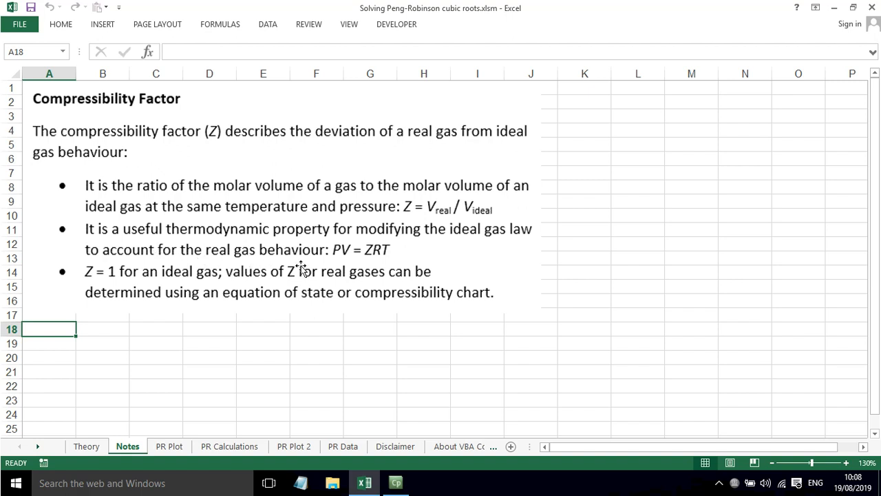
mouse_move(341, 268)
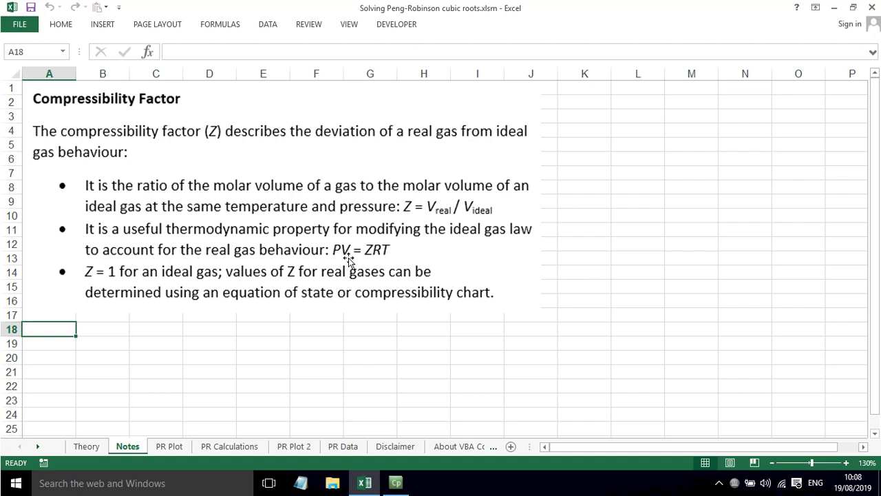
mouse_move(182, 267)
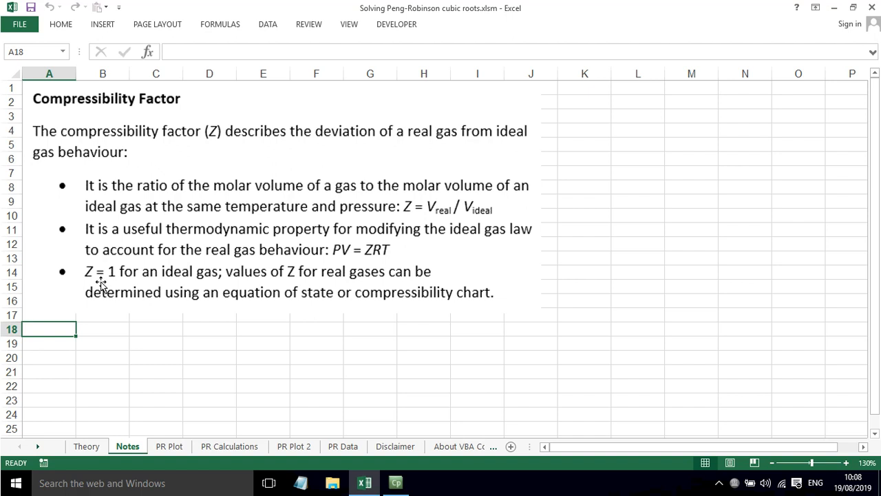
mouse_move(283, 289)
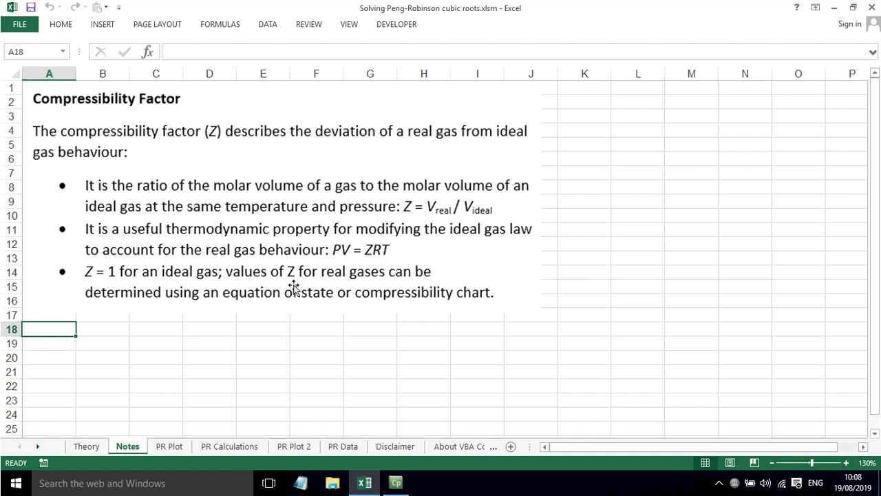
mouse_move(277, 308)
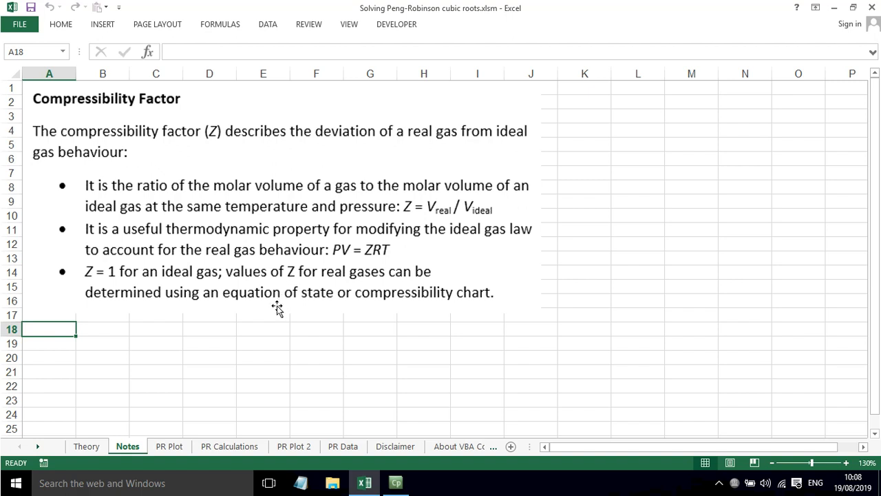
mouse_move(466, 311)
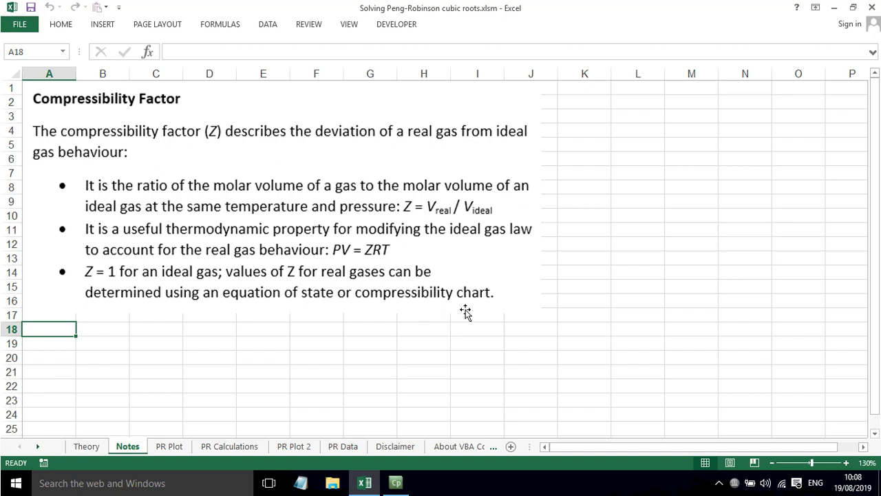
mouse_move(455, 306)
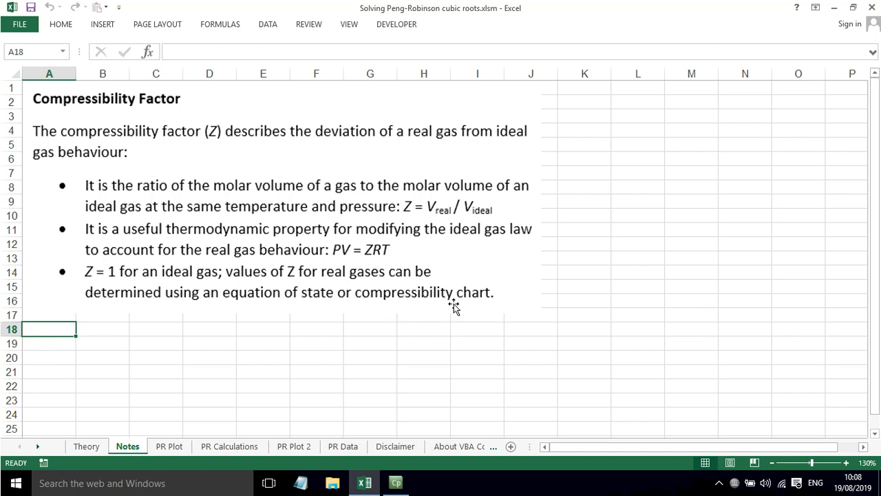
mouse_move(475, 307)
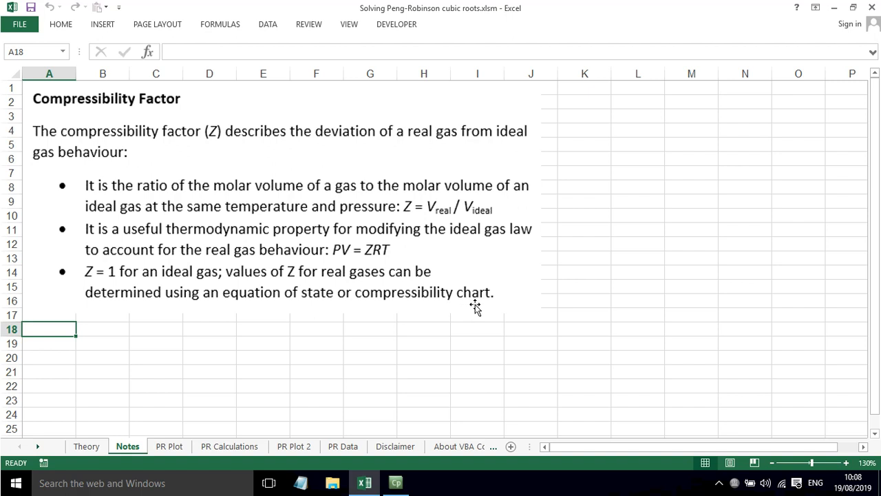
mouse_move(468, 314)
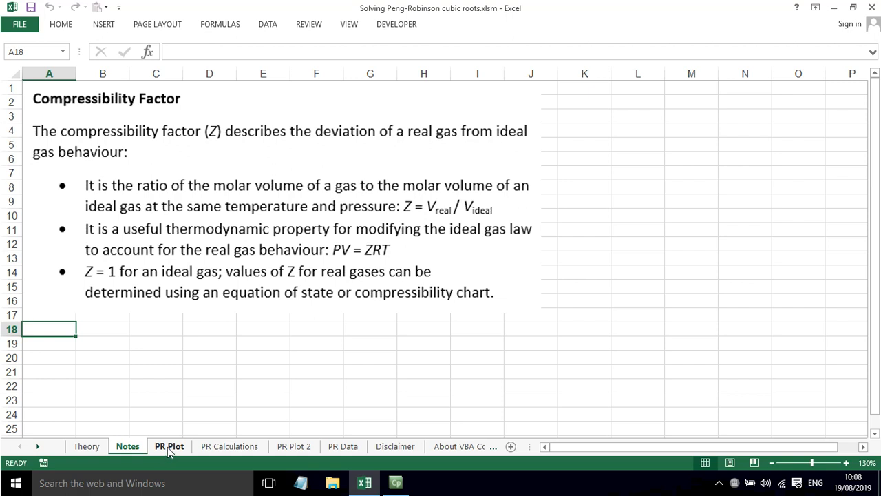
left_click(168, 446)
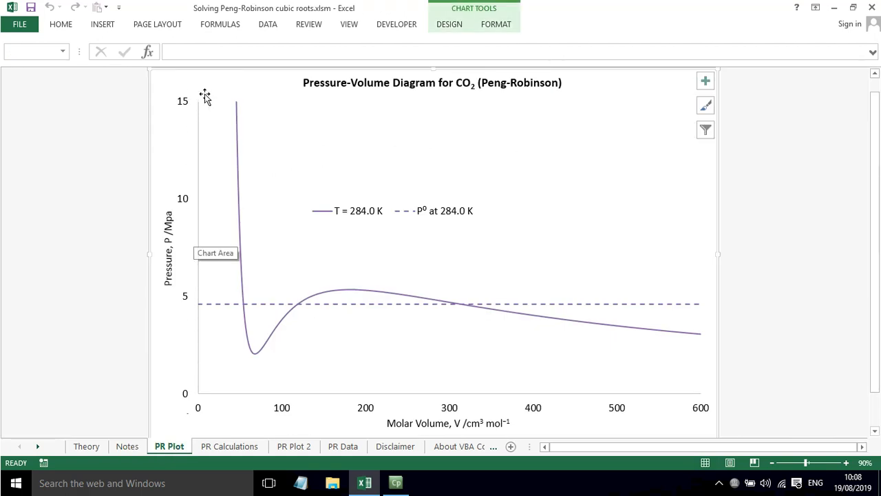
mouse_move(243, 285)
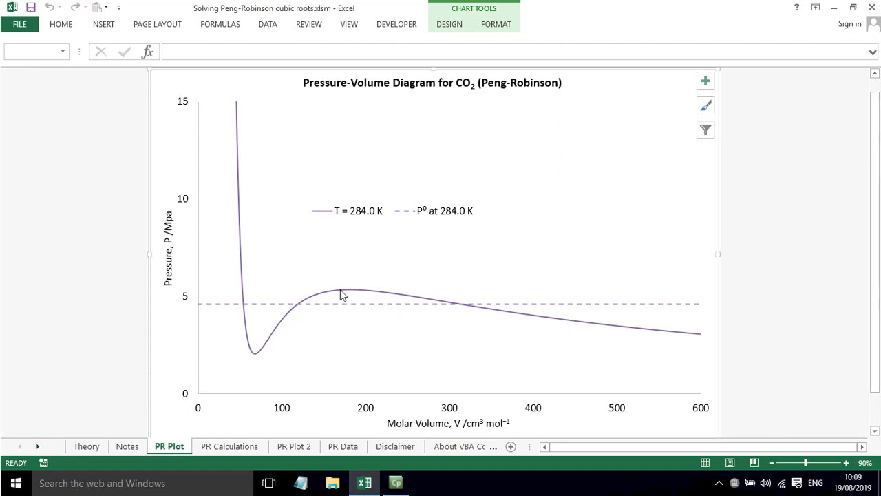
mouse_move(698, 337)
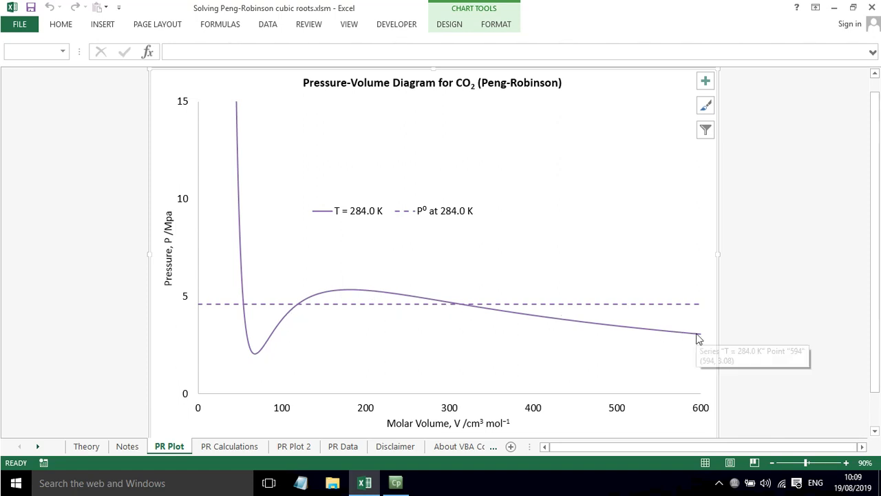
mouse_move(205, 309)
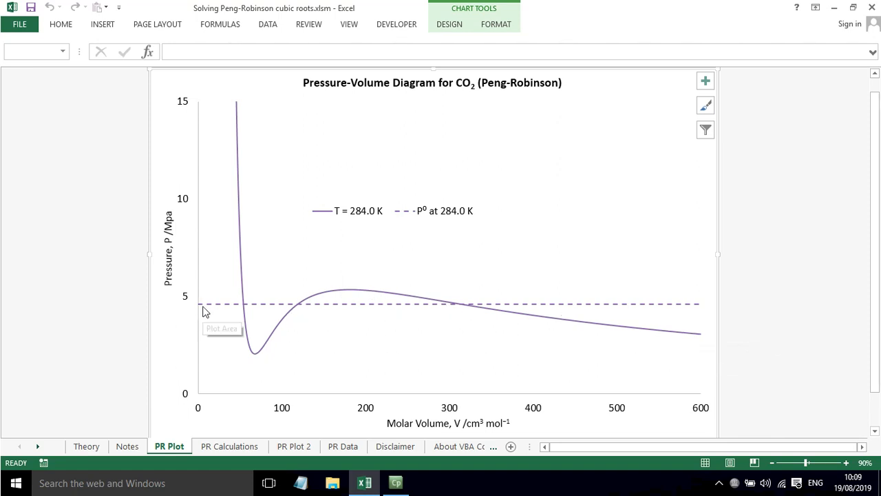
mouse_move(342, 312)
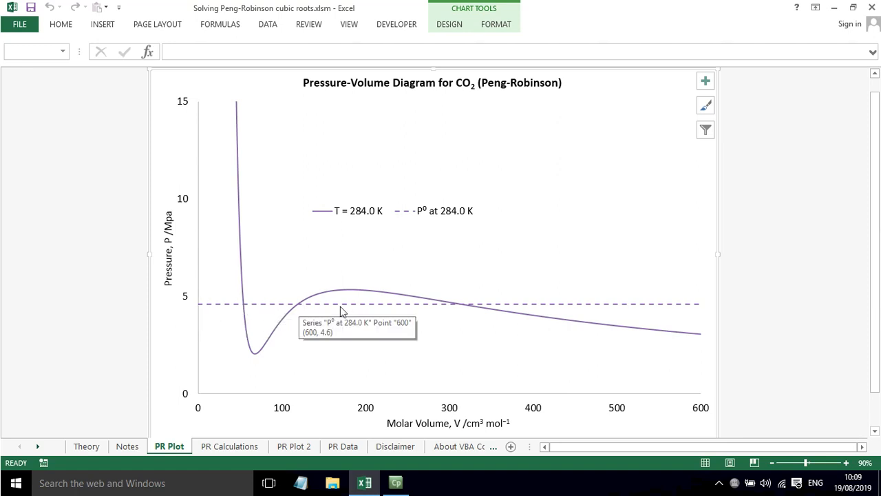
mouse_move(585, 309)
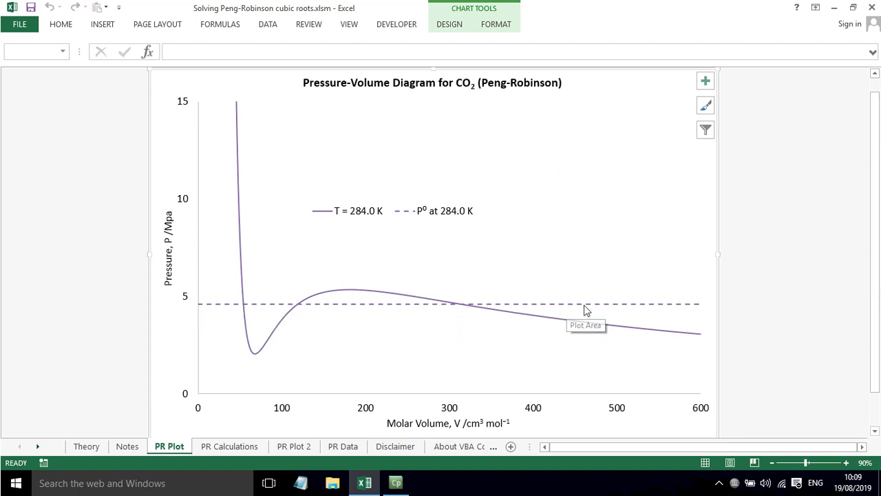
mouse_move(606, 304)
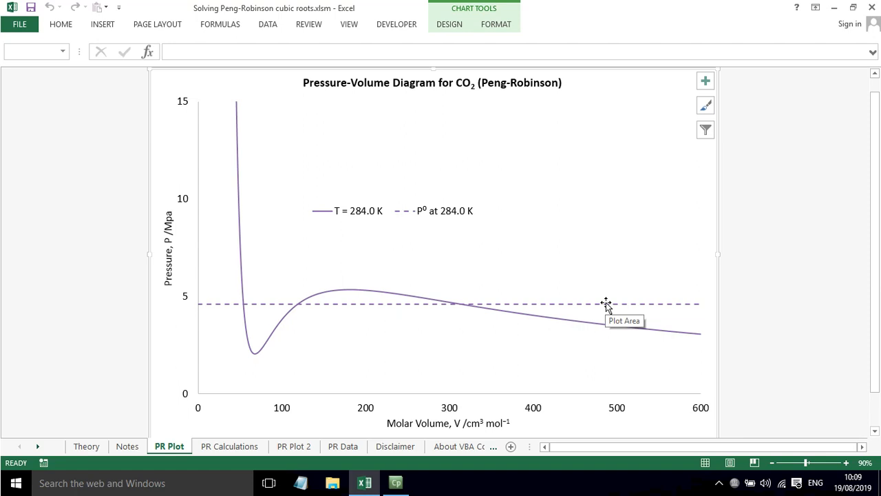
mouse_move(312, 336)
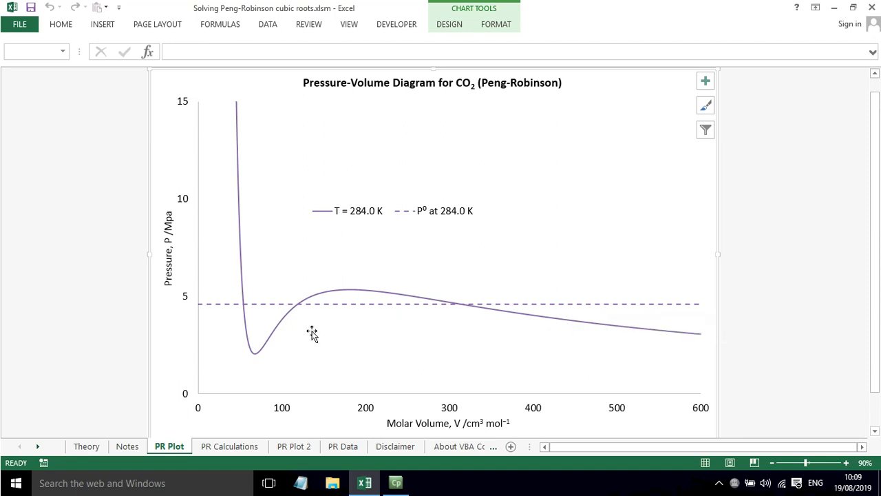
mouse_move(249, 308)
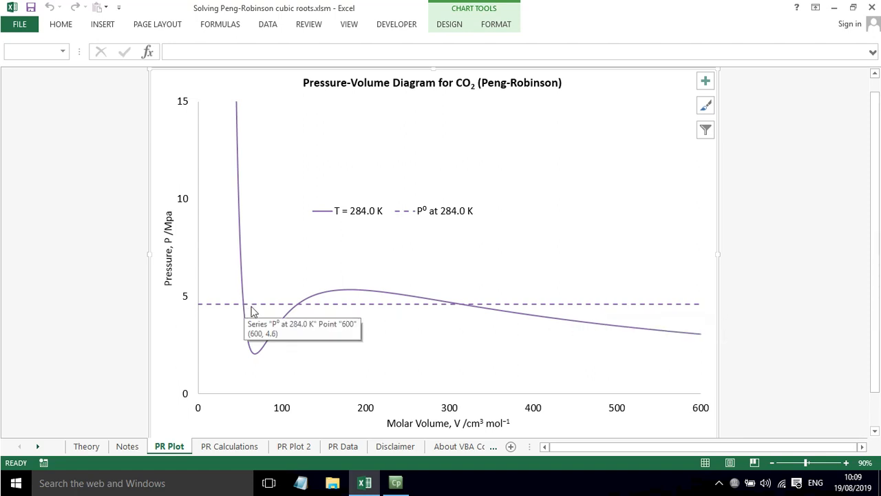
mouse_move(468, 314)
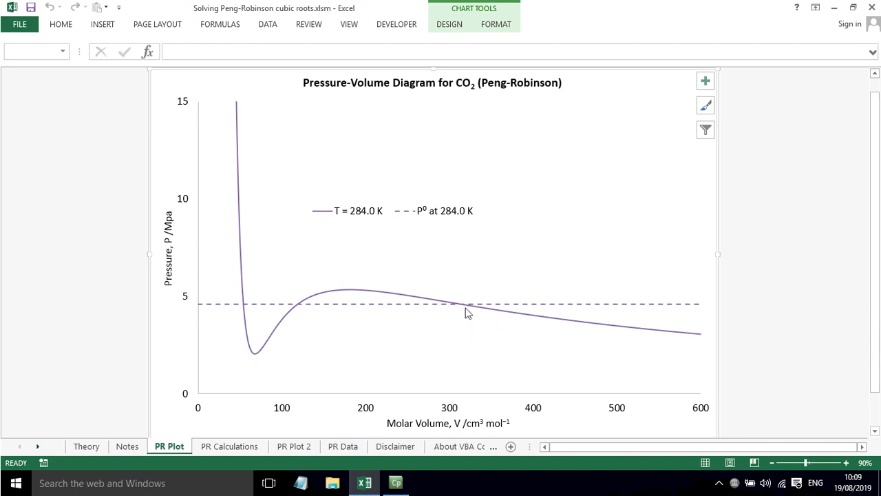
mouse_move(245, 309)
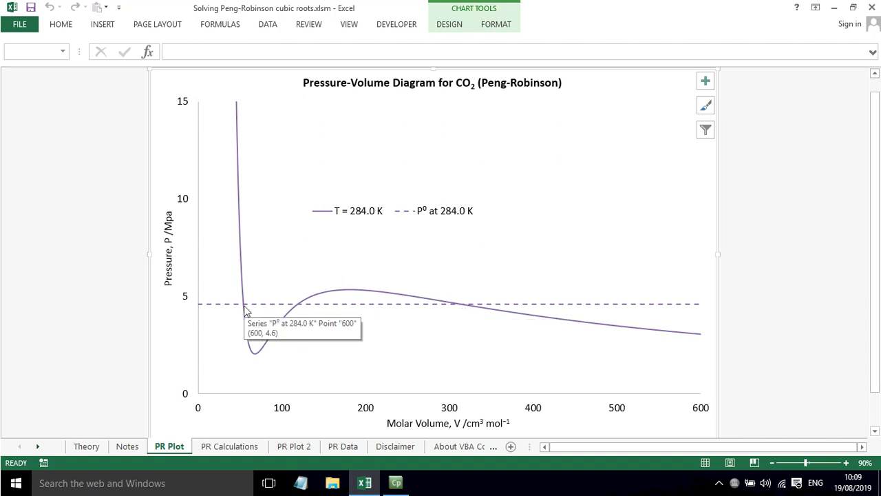
mouse_move(466, 311)
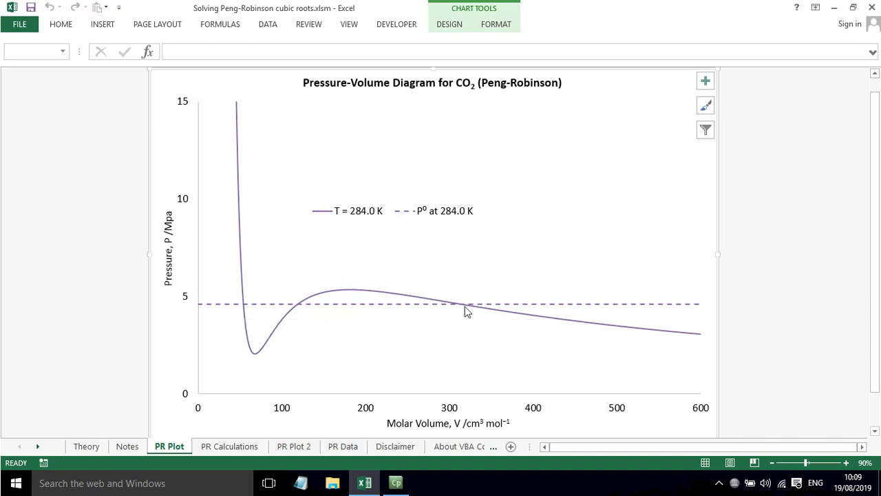
mouse_move(303, 308)
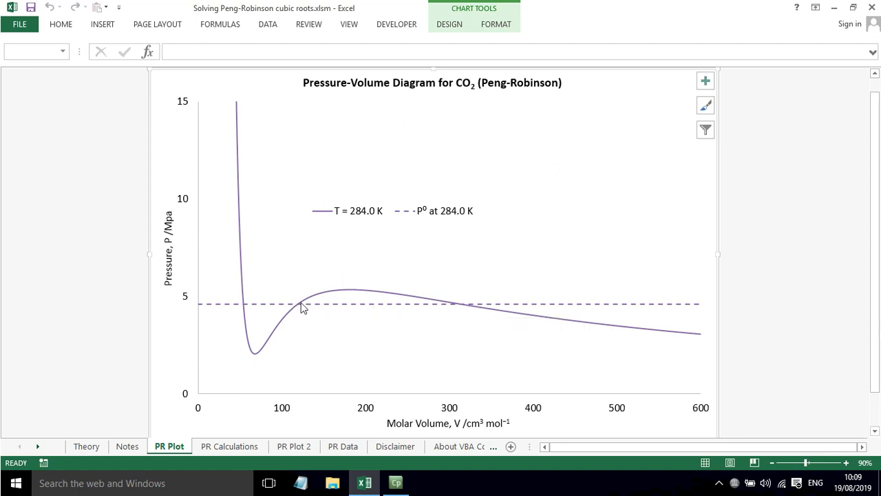
mouse_move(301, 306)
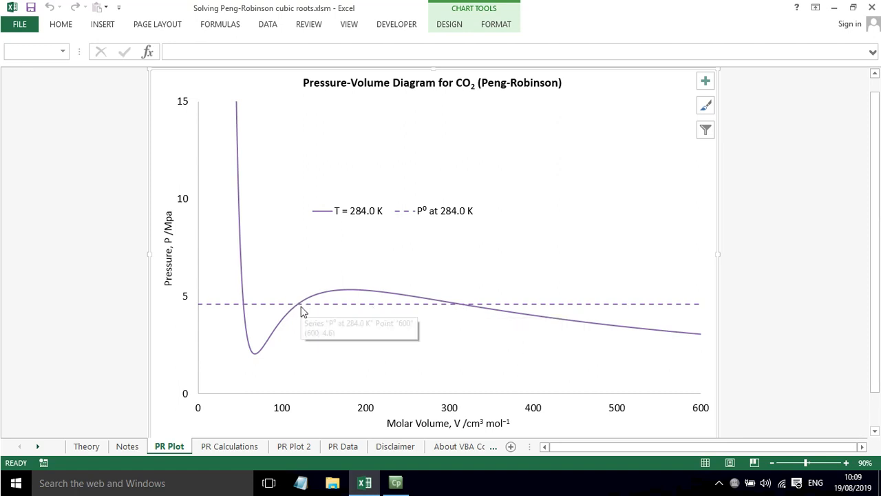
mouse_move(242, 314)
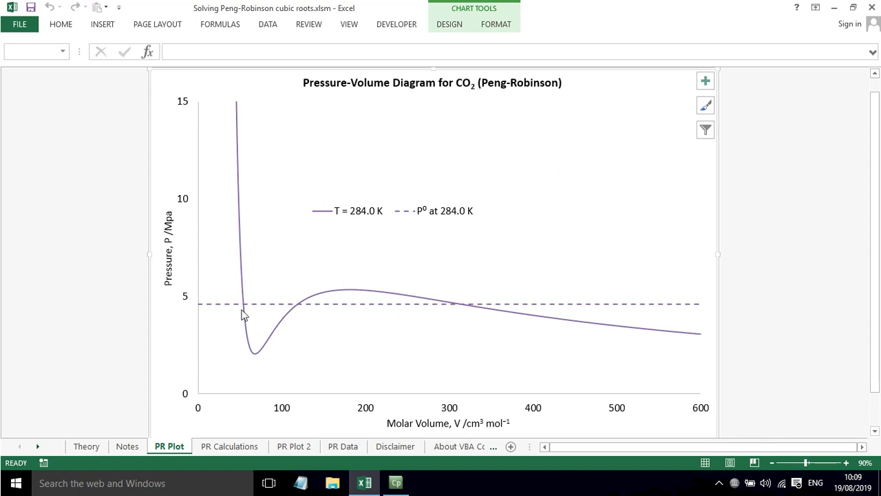
mouse_move(247, 308)
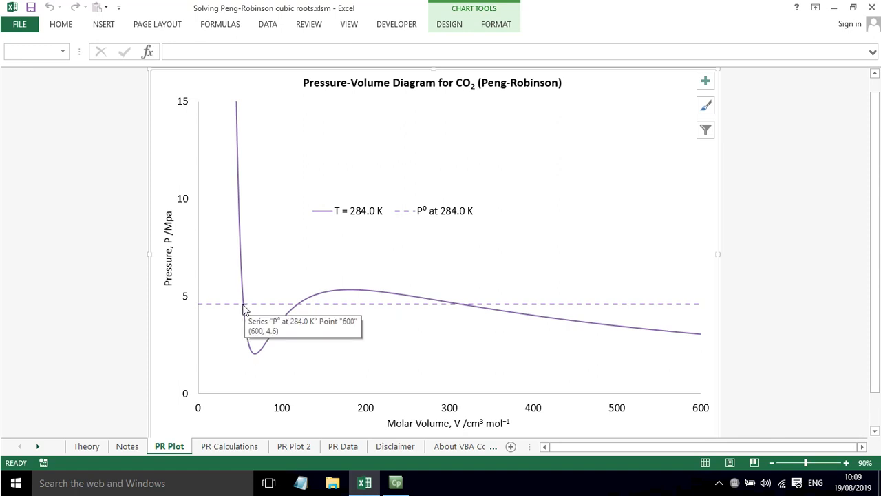
mouse_move(468, 311)
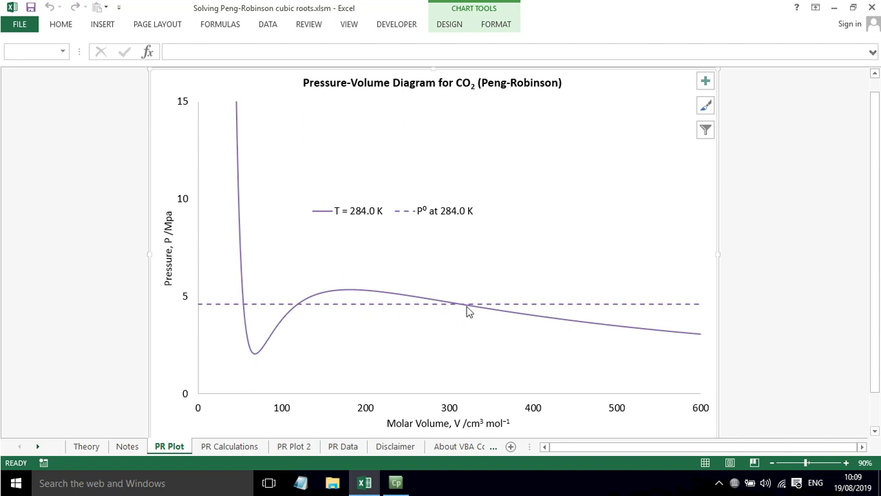
mouse_move(256, 406)
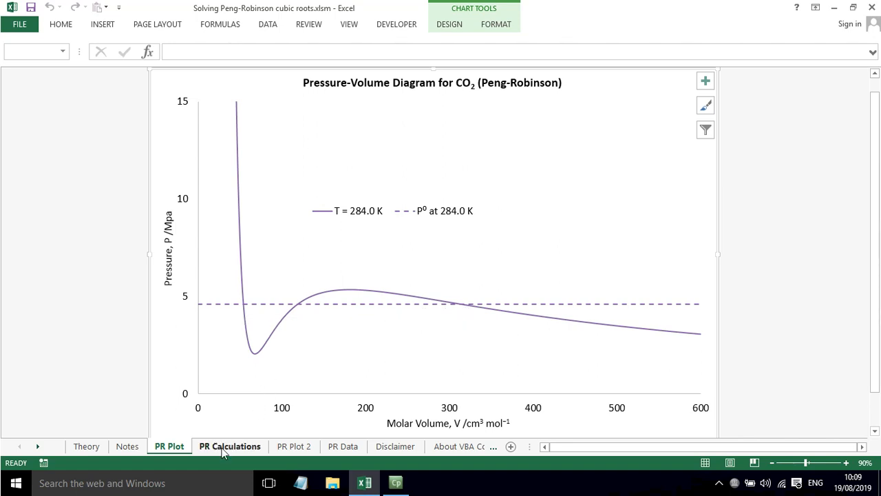
Step: Review the CO2 inputs R, Pc and T in B3, B5, B7 on the PR Calculations sheet
left_click(229, 446)
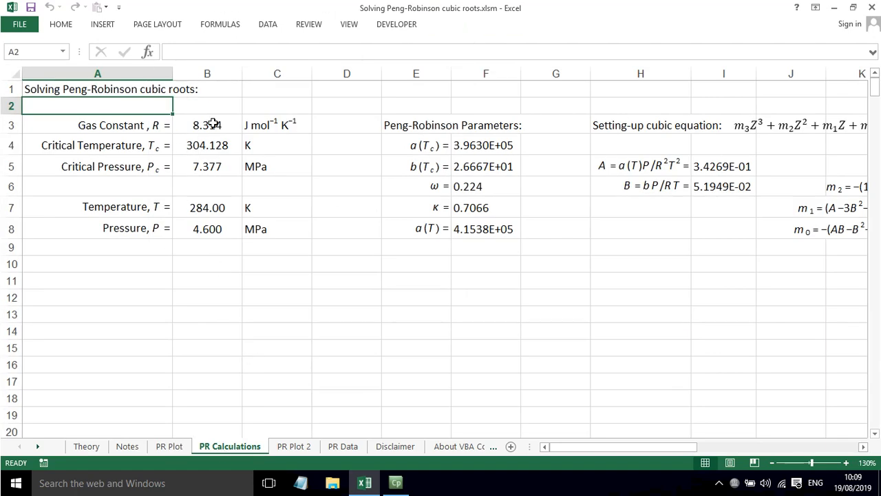
left_click(206, 124)
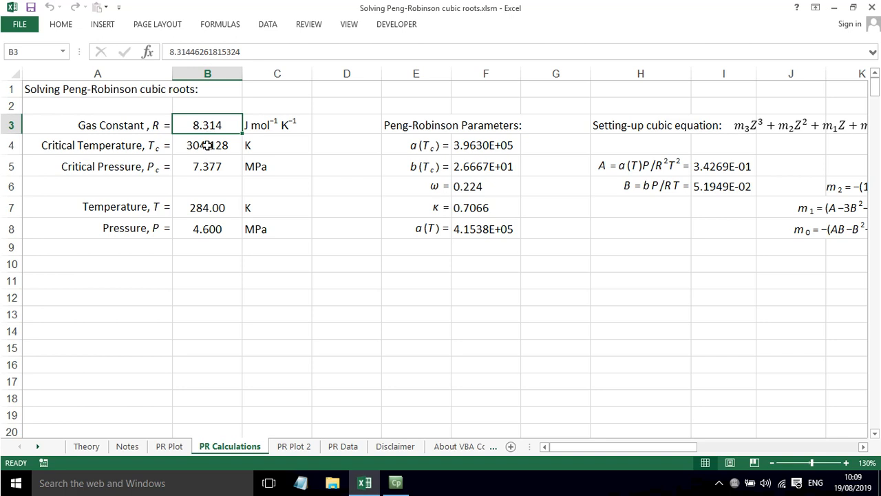
left_click(206, 165)
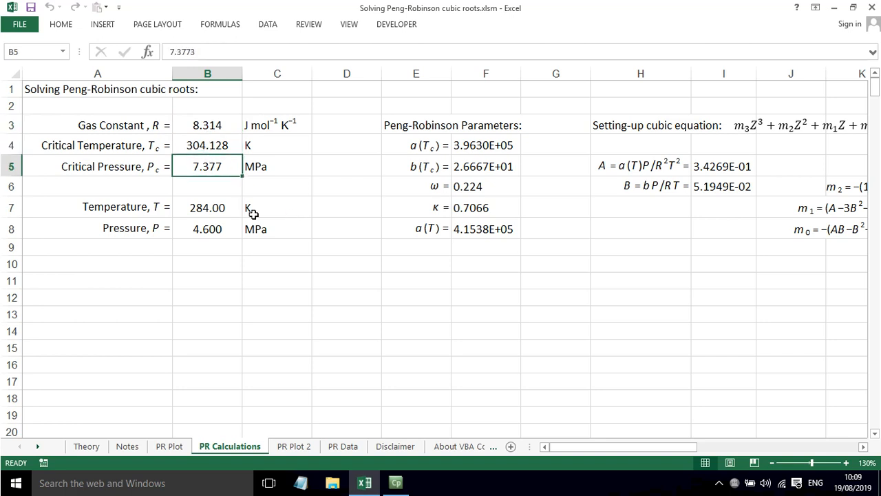
left_click(207, 206)
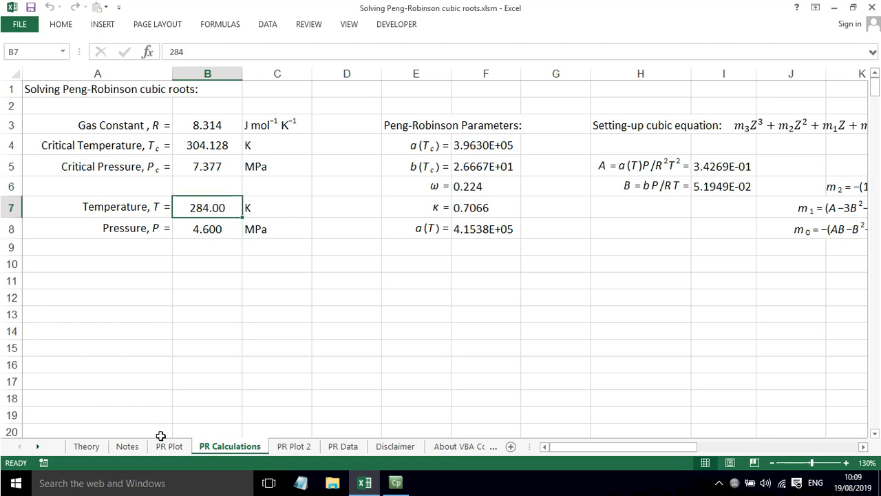
left_click(168, 446)
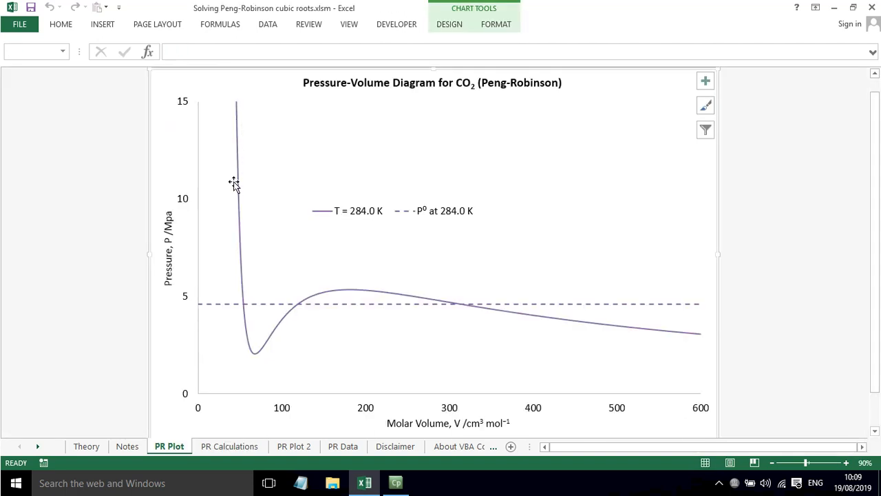
mouse_move(366, 288)
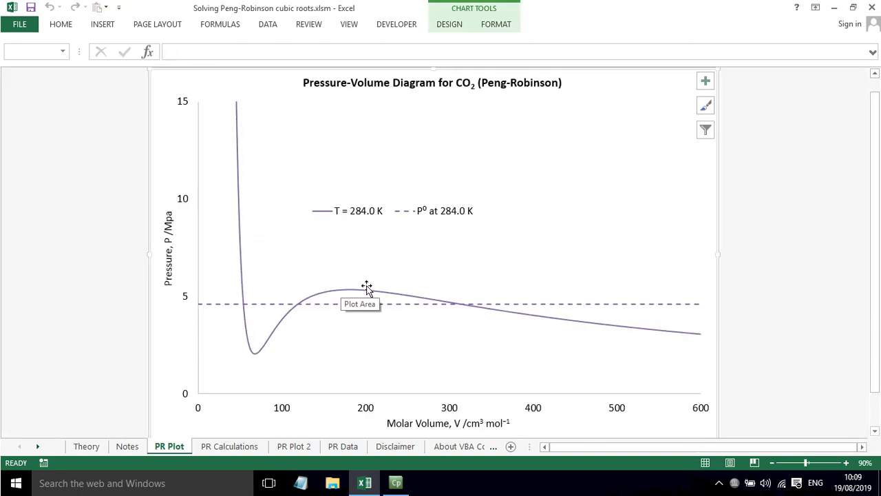
mouse_move(204, 306)
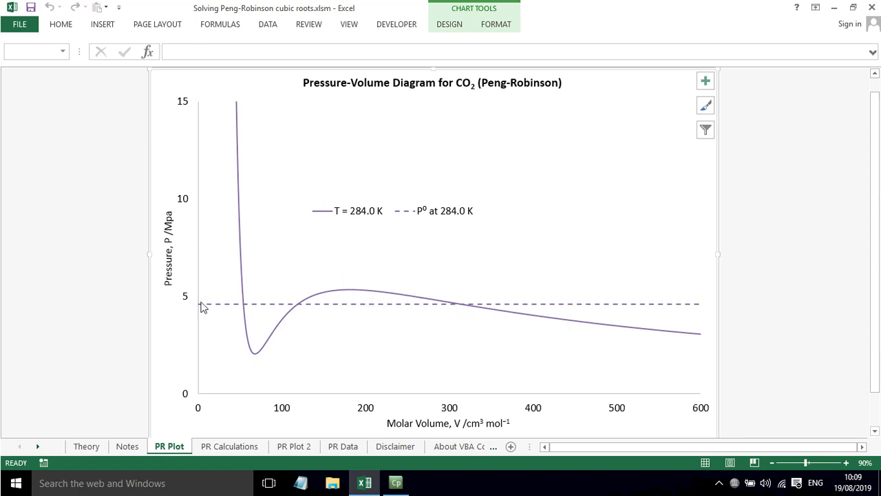
left_click(229, 446)
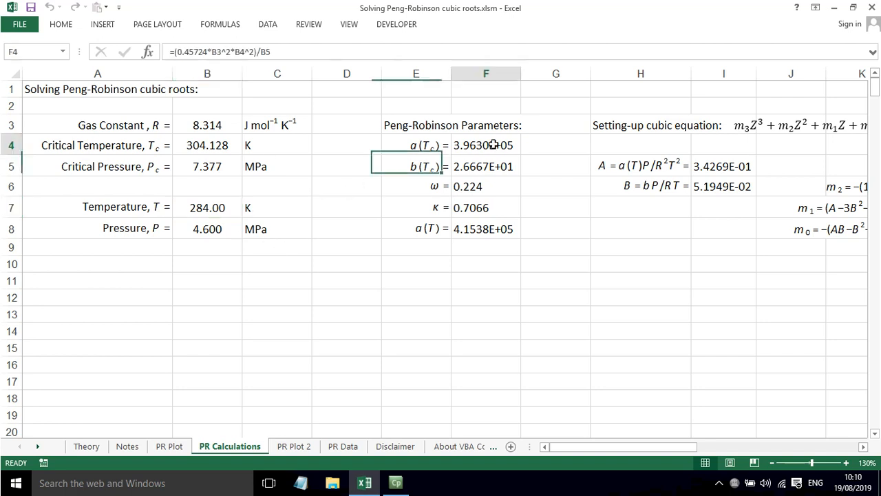
Step: Confirm the a(T), A and B formulas, then view the polynomial form on the Theory sheet
double_click(485, 145)
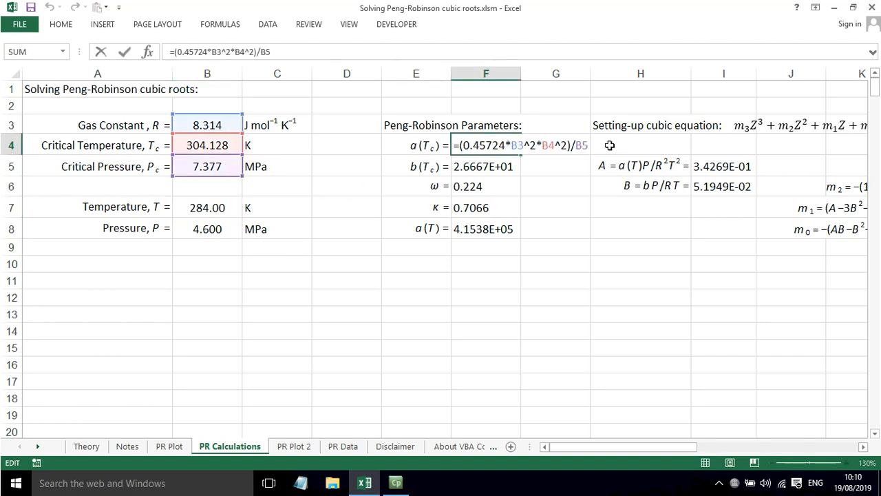
key("Return")
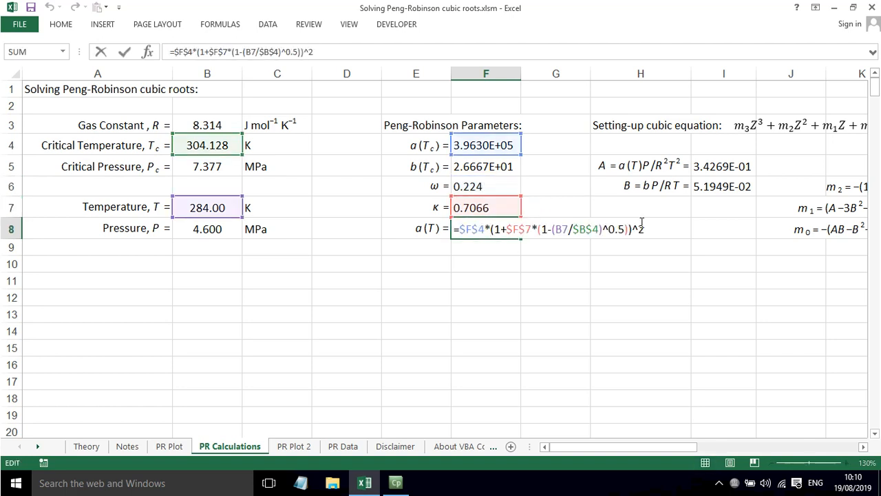
key("Return")
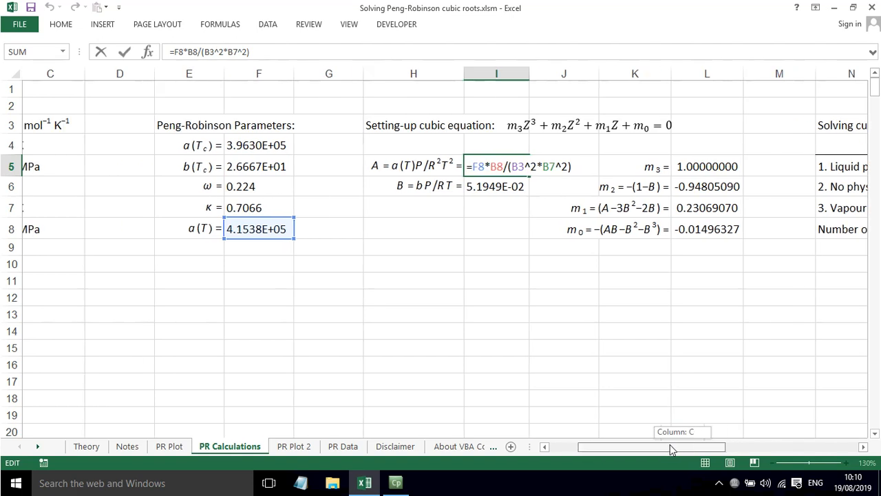
scroll("left", 3)
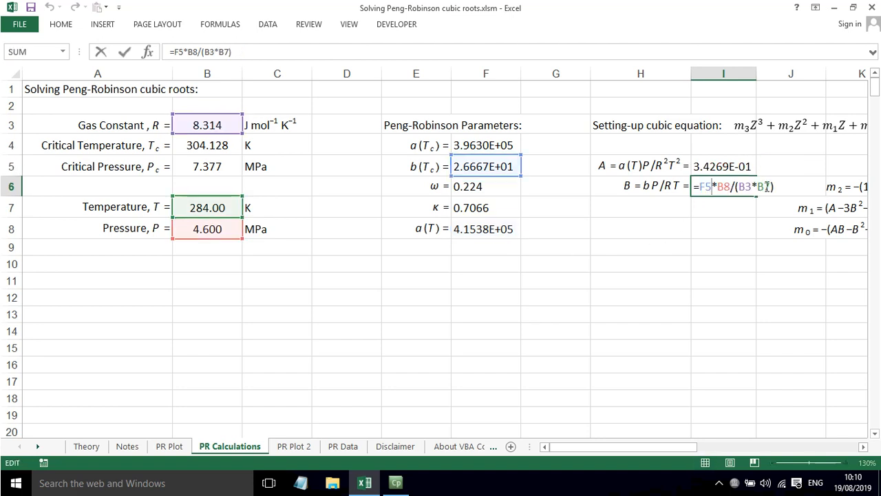
key("Return")
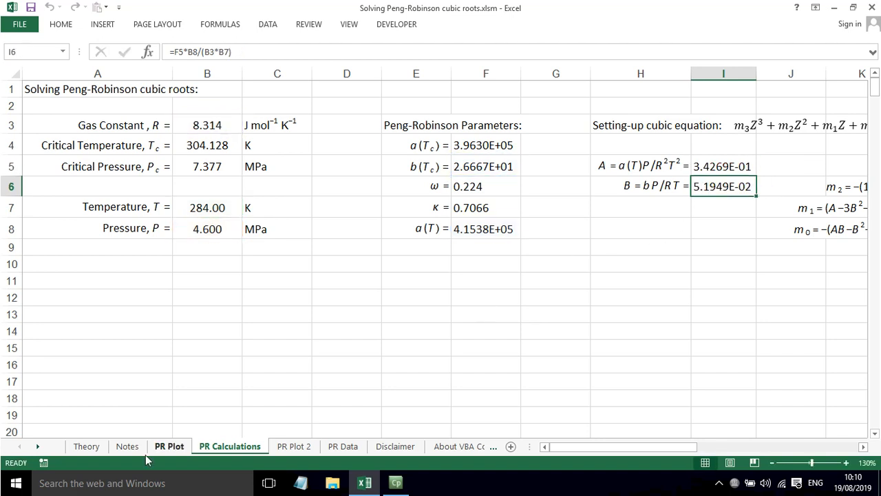
left_click(85, 446)
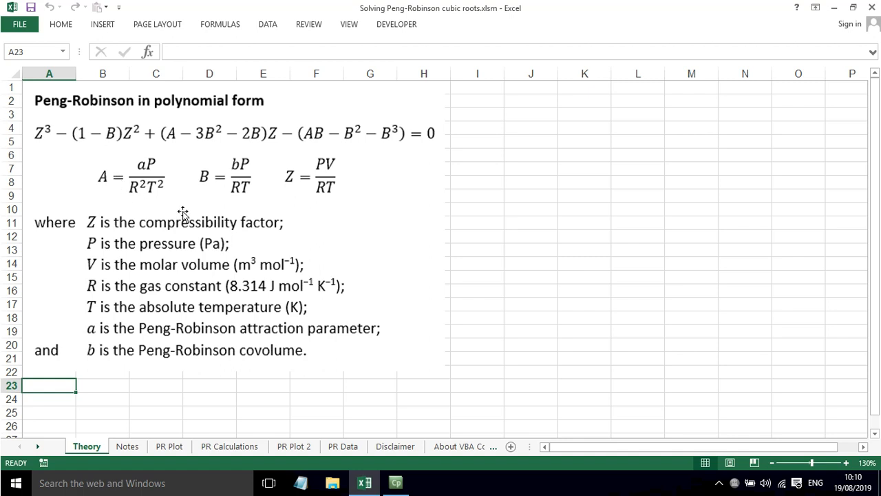
mouse_move(241, 472)
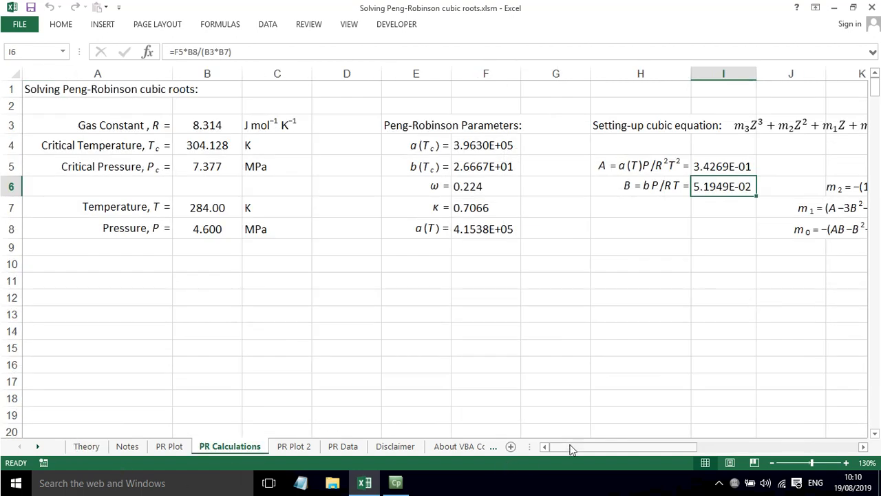
Step: Enter the m2 =I6-1 and m1 =I5-3*I6^2-2*I6 coefficient formulas in column L
scroll("right", 3)
type("=I6-1")
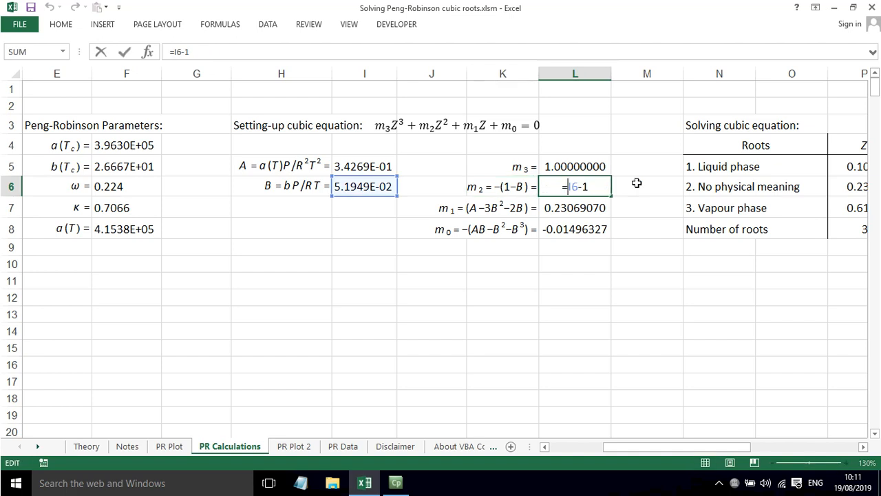
key("Return")
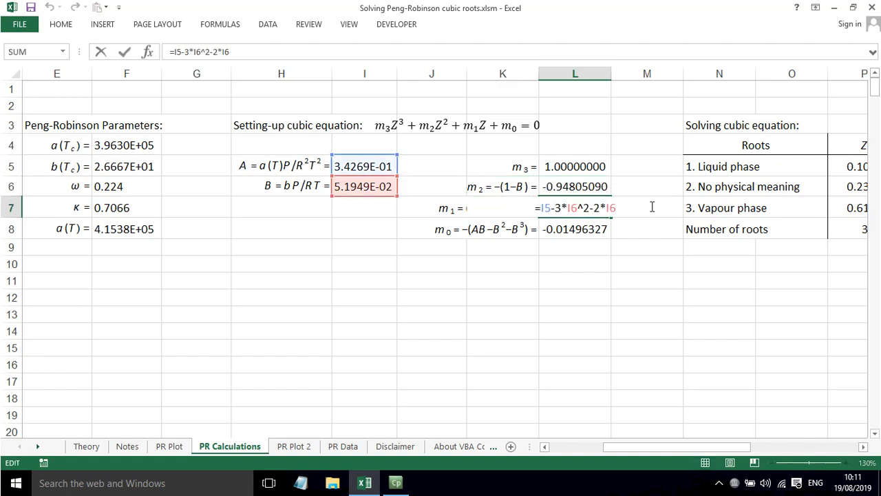
key("Return")
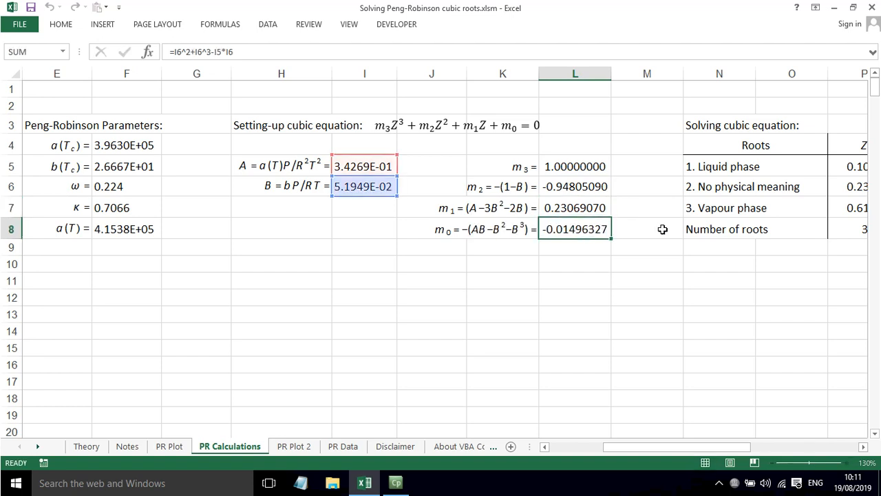
left_click(559, 245)
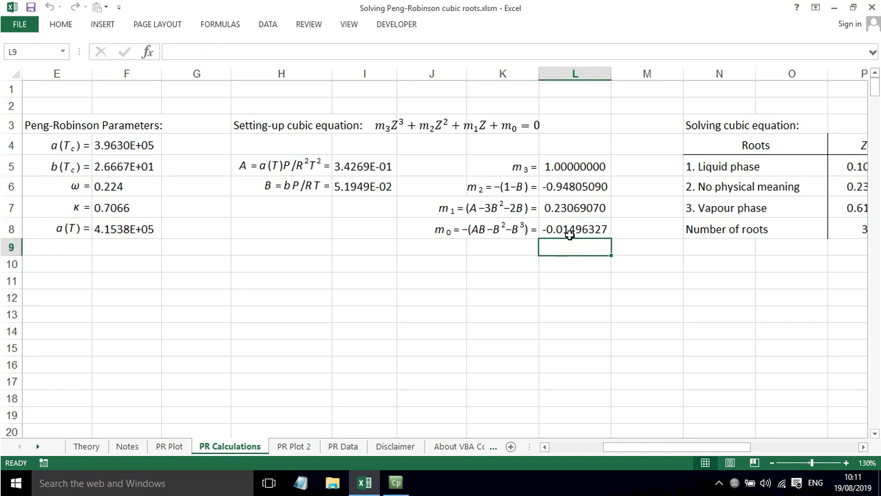
mouse_move(647, 408)
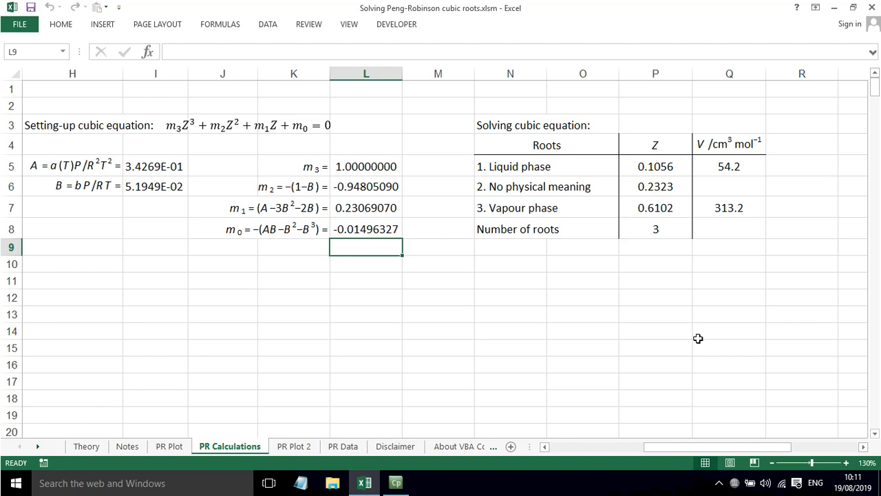
mouse_move(729, 339)
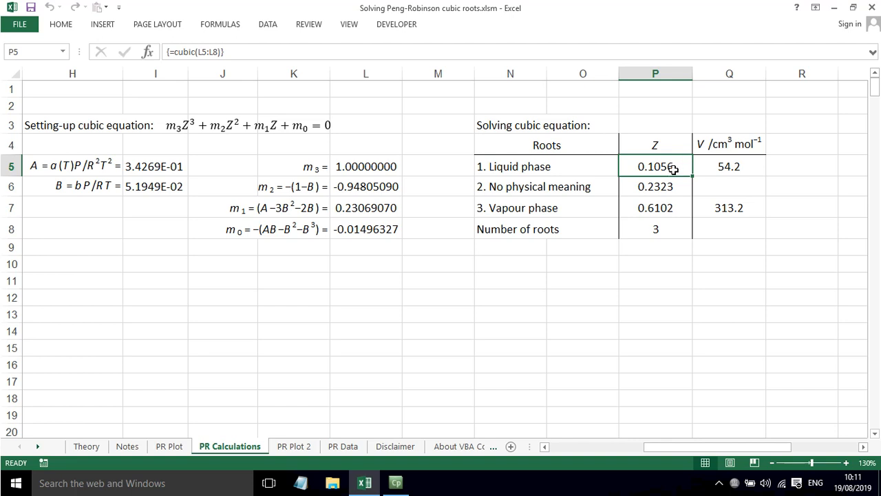
mouse_move(655, 165)
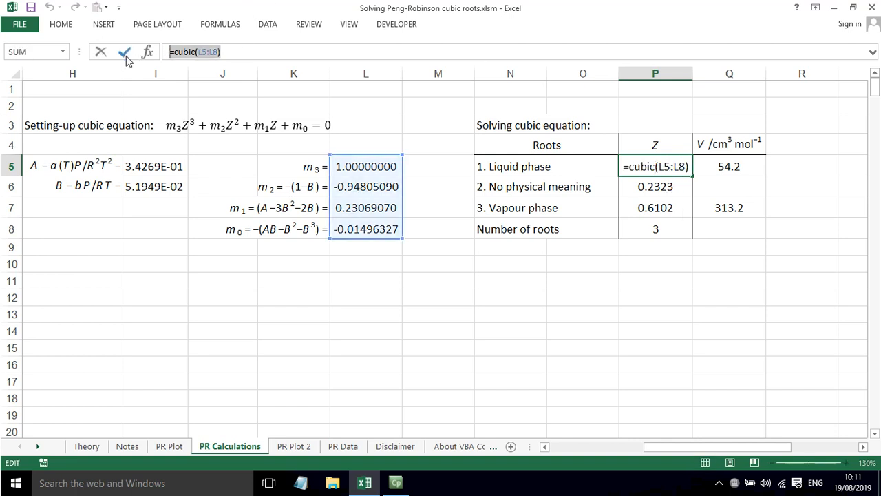
Step: Enter =cubic(L5:L8) over P5:P8 as an array, giving Z roots 0.1056, 0.2323, 0.6102 and count 3
left_click(124, 52)
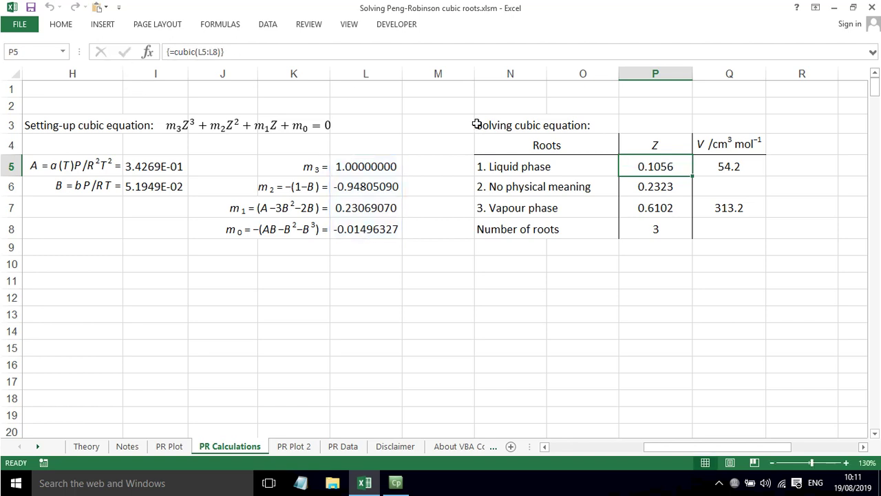
left_click_drag(656, 165, 655, 237)
type("=cubic(L5:L8)")
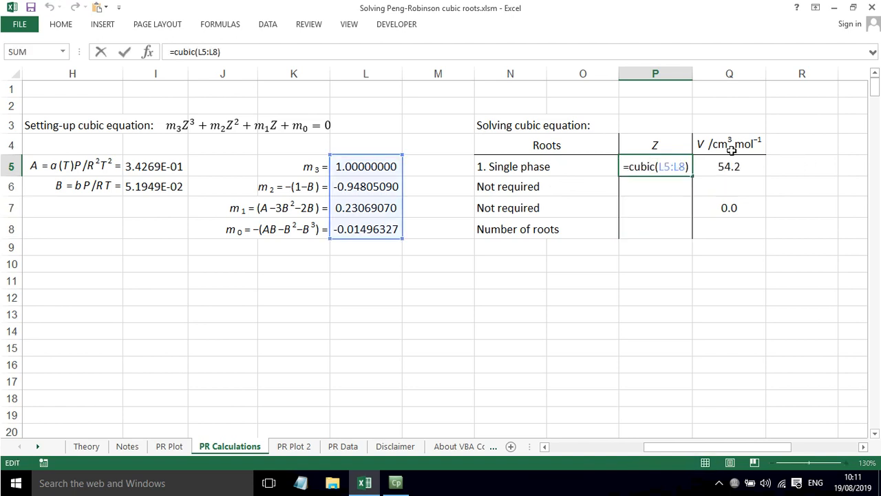
key("Return")
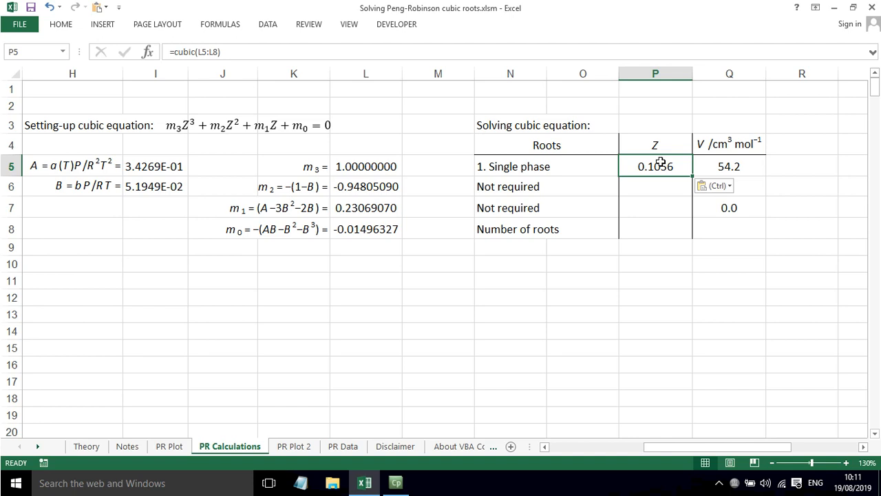
left_click_drag(656, 165, 656, 228)
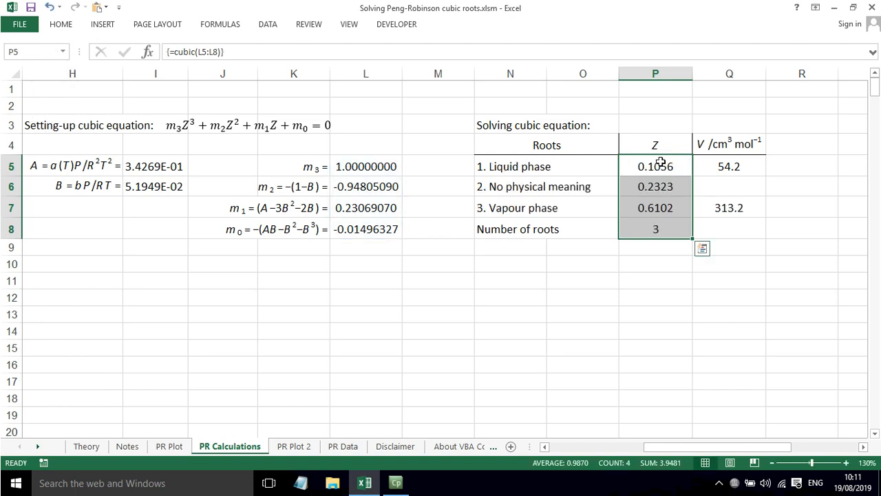
left_click(655, 165)
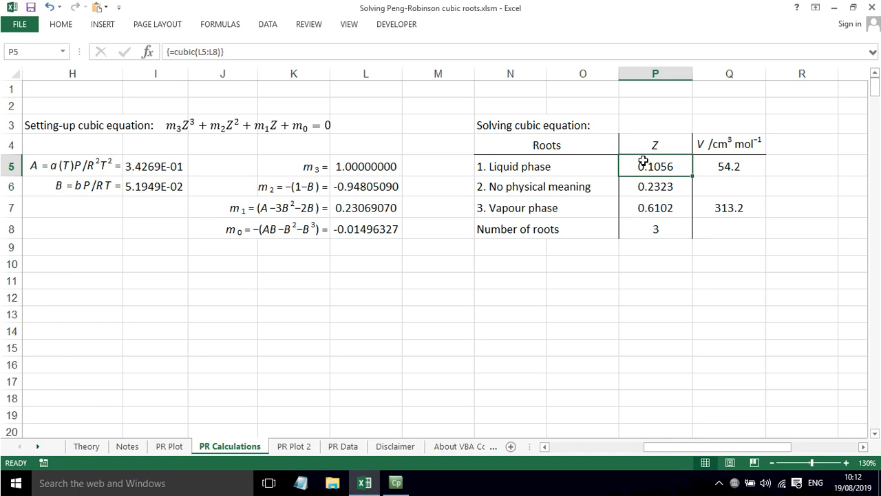
left_click(655, 229)
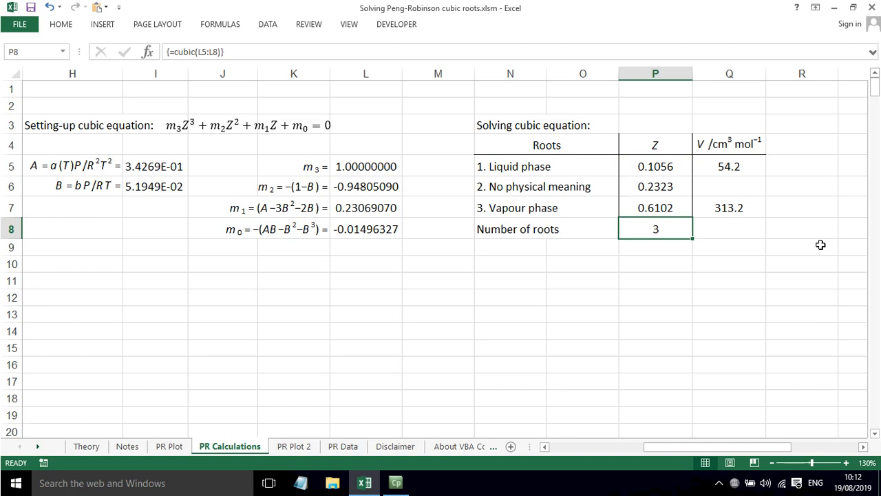
mouse_move(811, 245)
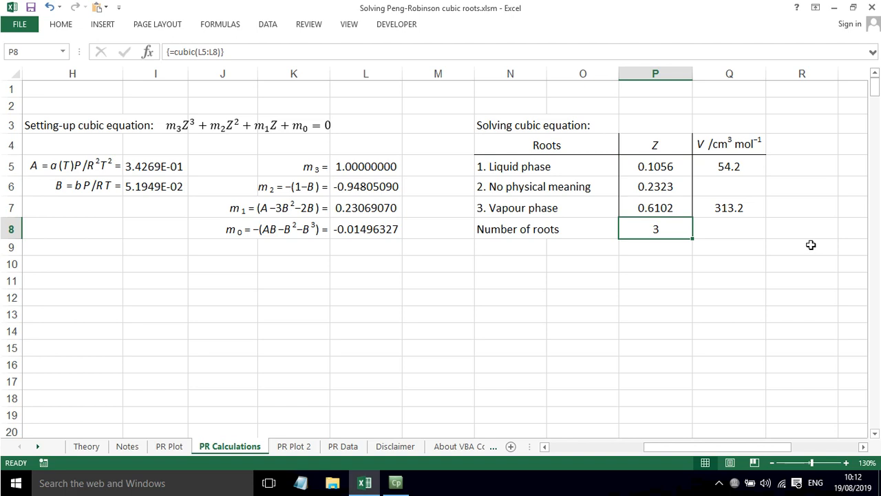
mouse_move(666, 174)
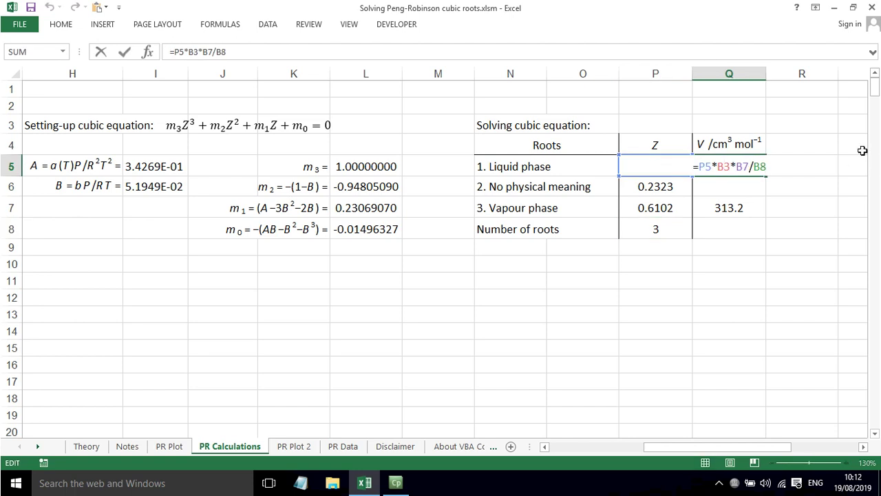
Step: Compute molar volumes 54.2 and 313.2 in Q5 and Q7 as Z×R×T/P
key("Return")
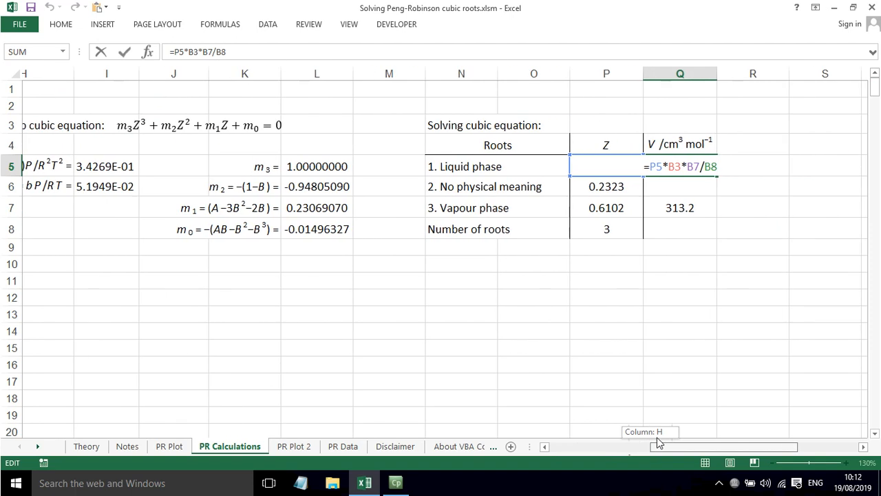
key("Return")
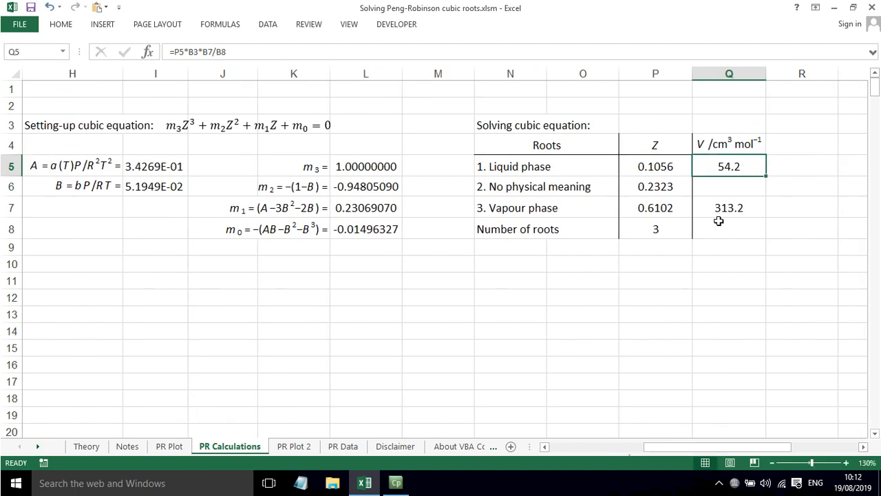
left_click(728, 206)
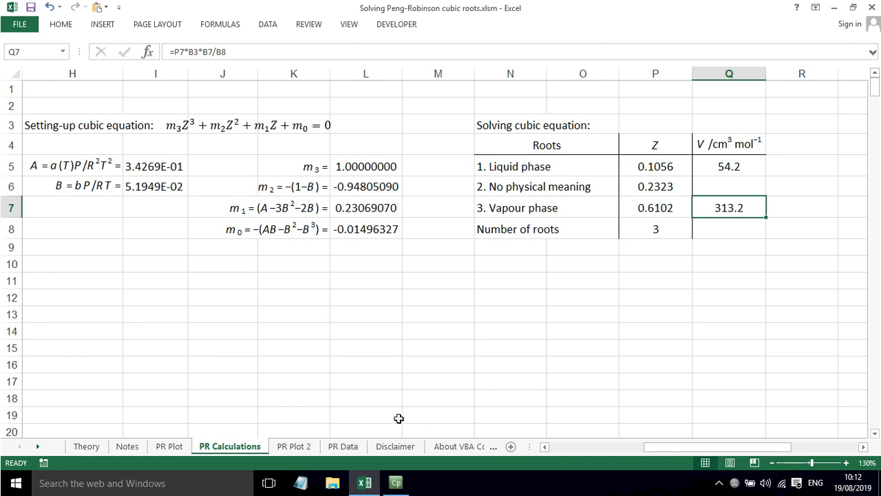
left_click(294, 447)
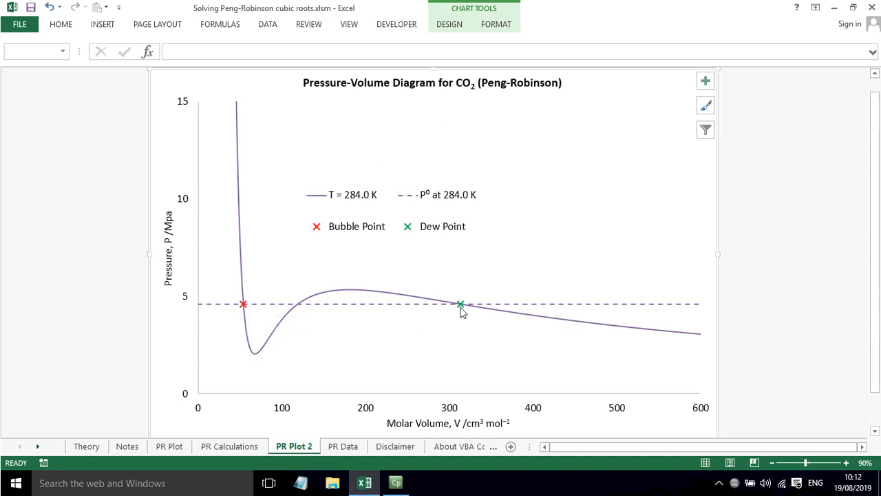
mouse_move(460, 304)
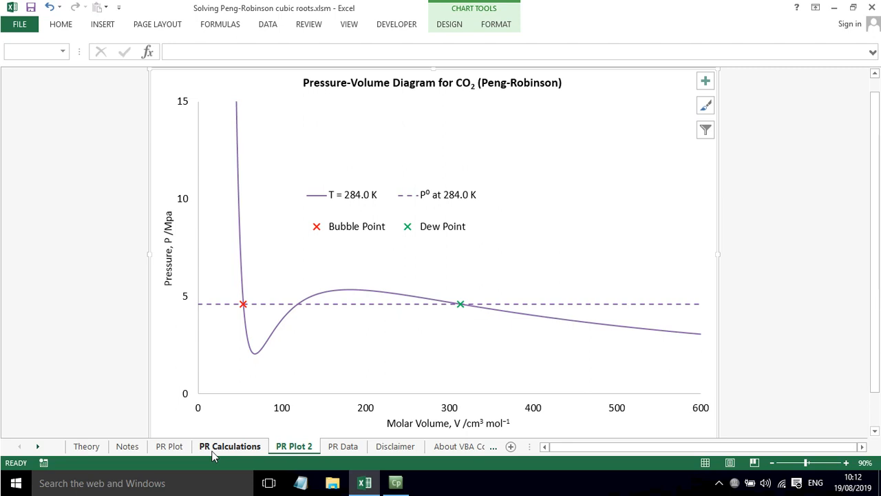
mouse_move(242, 449)
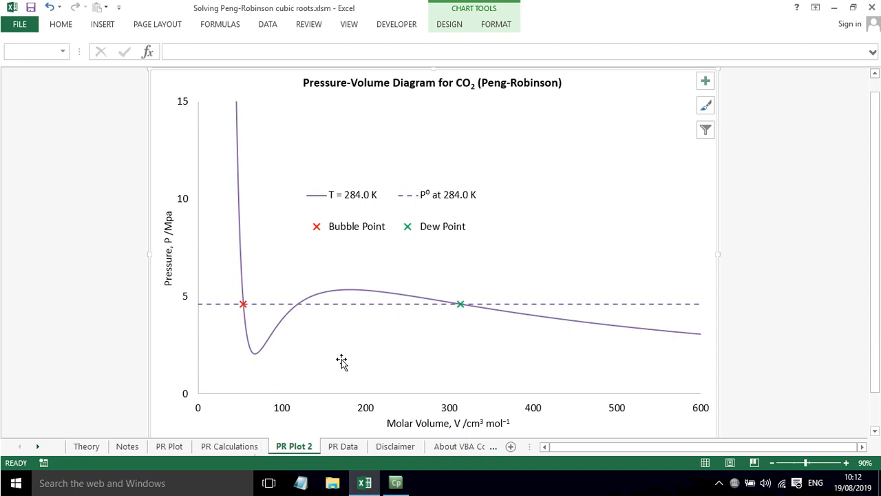
Step: Return to PR Calculations and begin a new entry beside the liquid molar volume
left_click(229, 446)
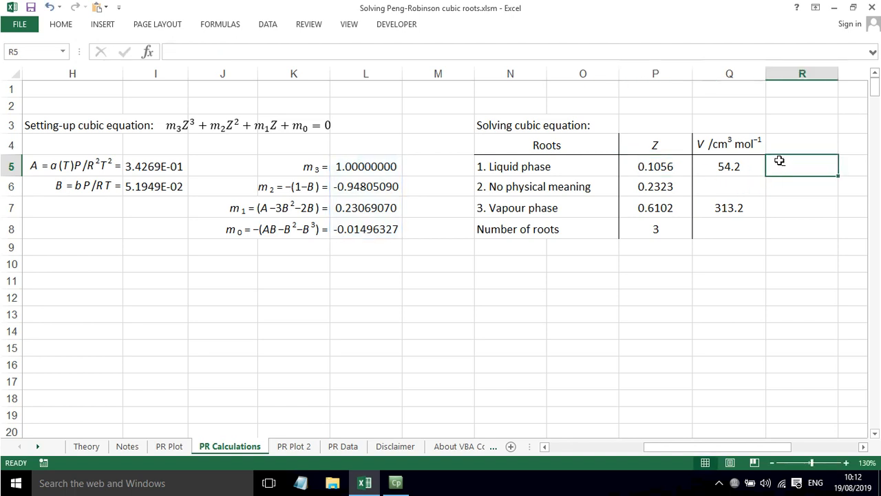
type("-")
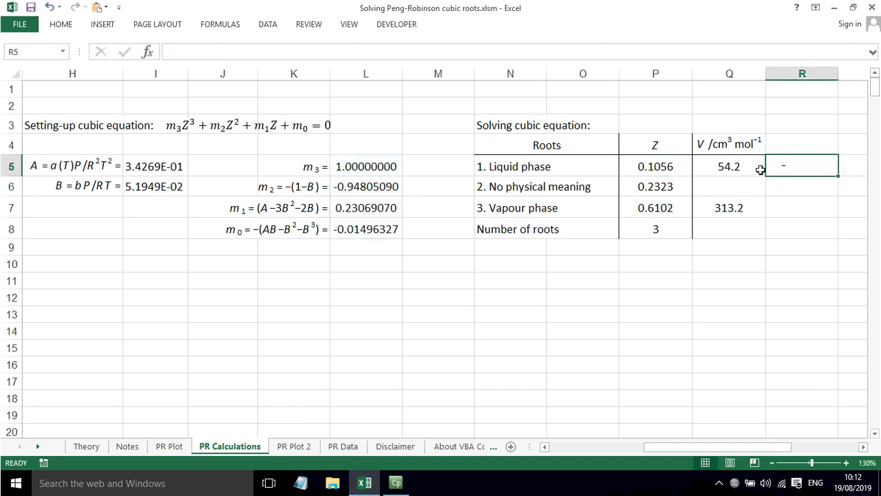